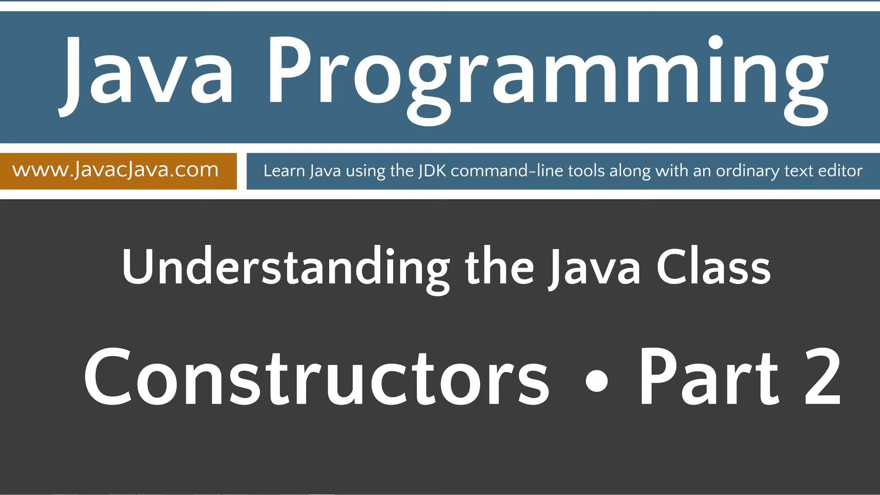
{"action": "mouse_move", "coordinate": [727, 422]}
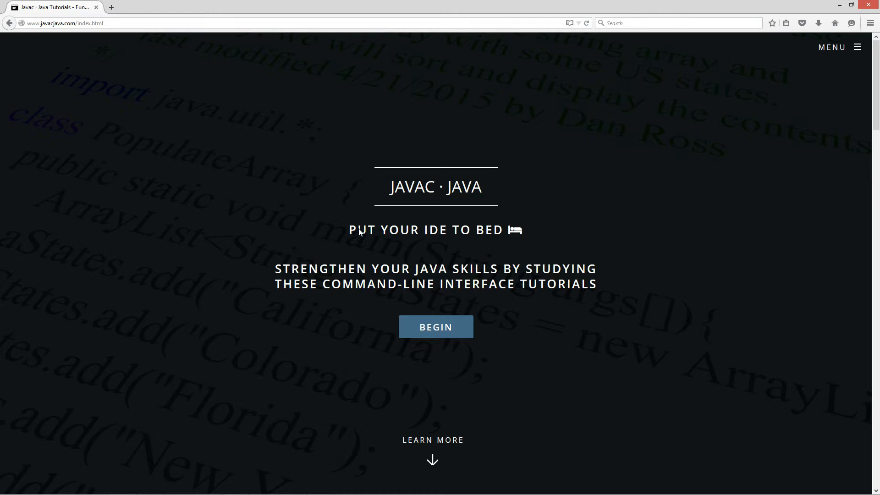
{"action": "mouse_move", "coordinate": [275, 249]}
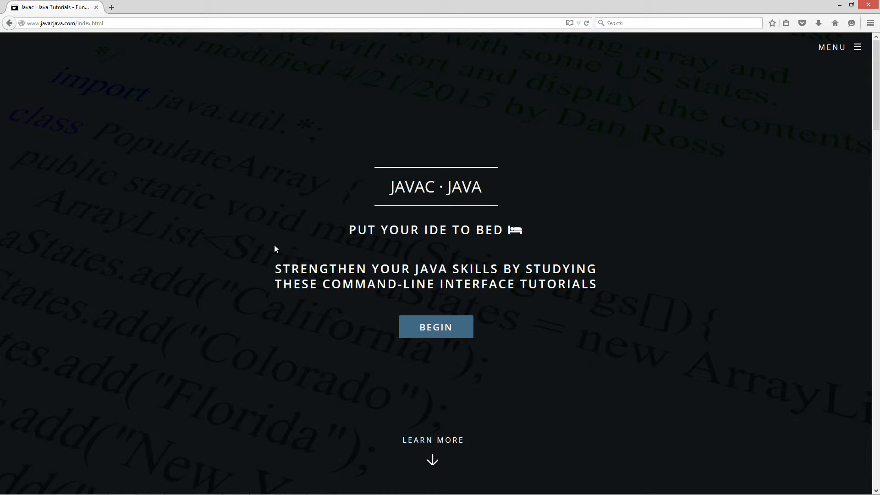
{"action": "mouse_move", "coordinate": [435, 326]}
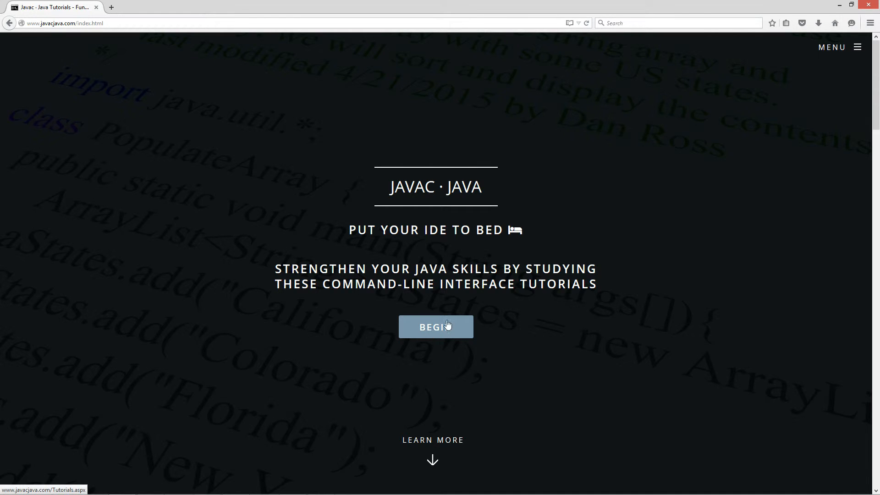
Navigate via the site menu to Java OOP Tutorials and open Constructors Part 2
{"action": "left_click", "coordinate": [832, 47]}
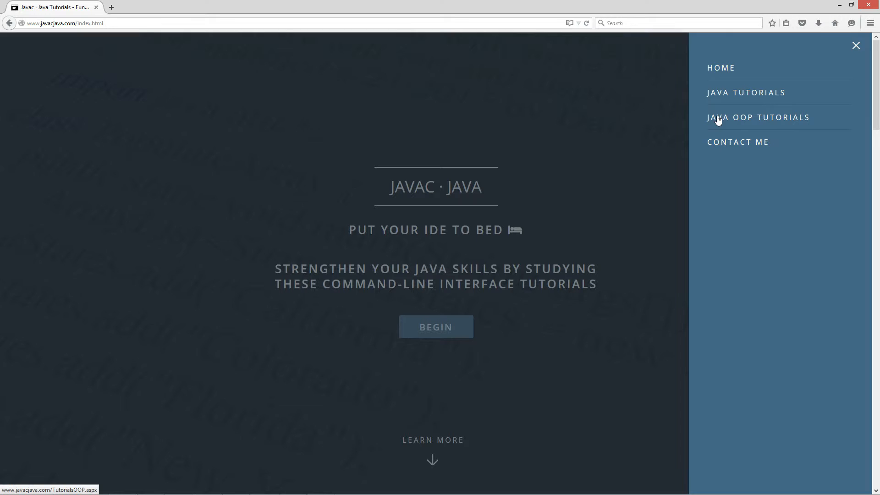
{"action": "left_click", "coordinate": [757, 117]}
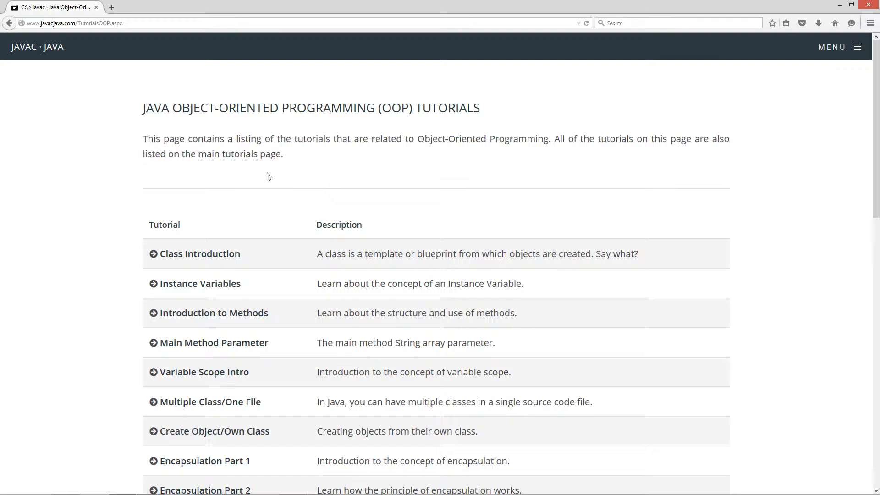
{"action": "scroll", "scroll_direction": "down", "scroll_amount": 3}
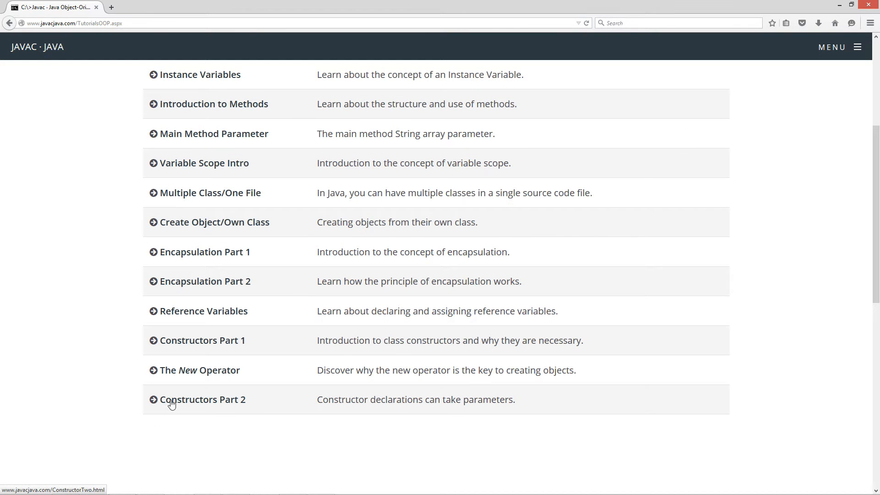
{"action": "left_click", "coordinate": [204, 399]}
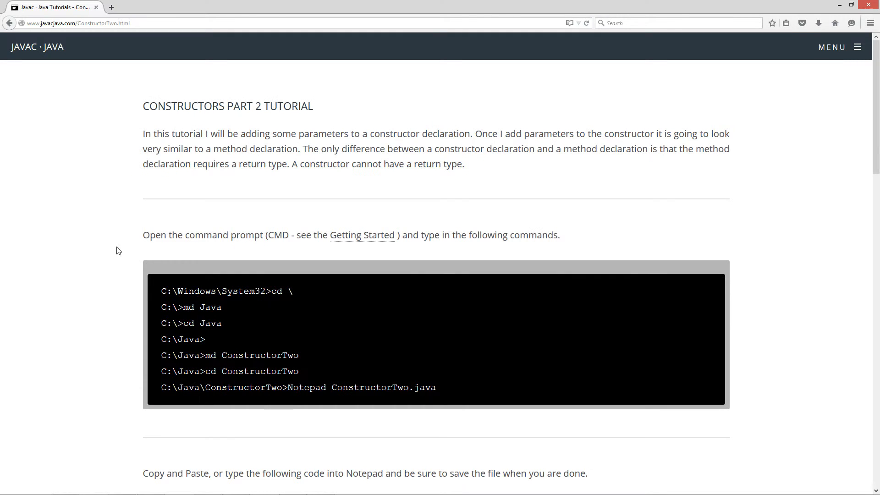
{"action": "mouse_move", "coordinate": [115, 250]}
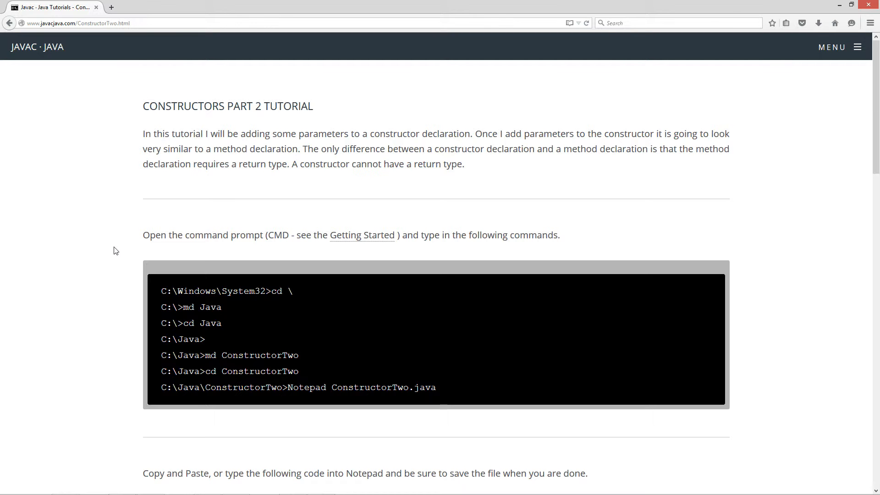
{"action": "scroll", "scroll_direction": "down", "scroll_amount": 3}
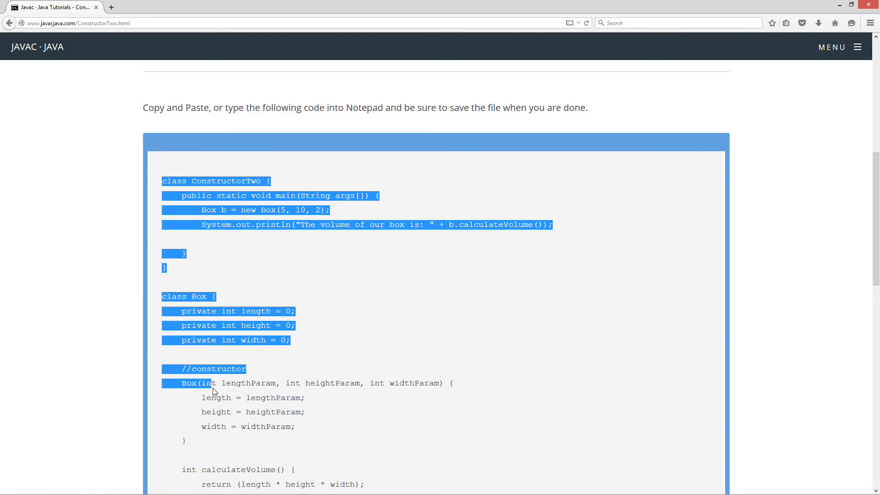
Copy the full ConstructorTwo and Box example code from the tutorial page
{"action": "scroll", "scroll_direction": "down", "scroll_amount": 3}
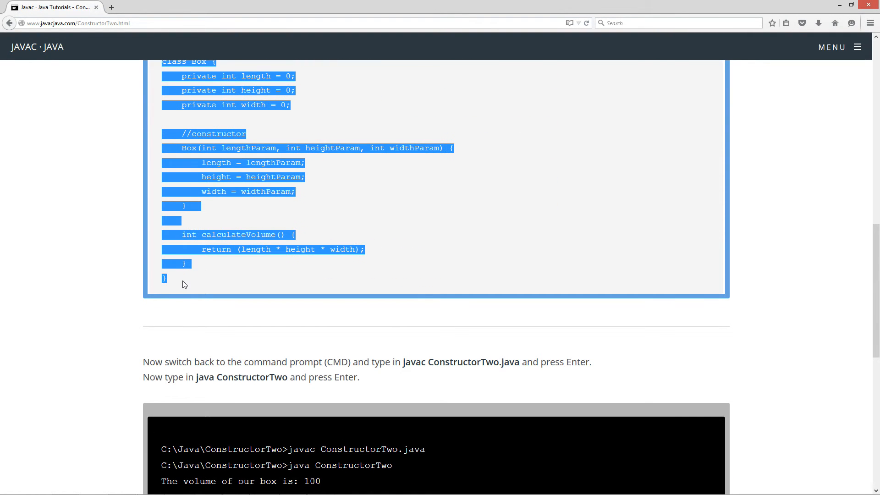
{"action": "right_click", "coordinate": [283, 185]}
{"action": "type", "text": "cmd"}
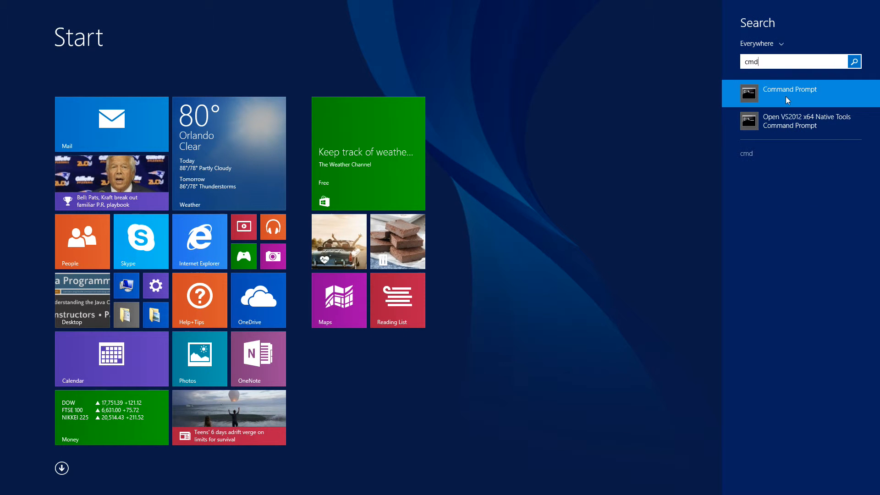
Launch Command Prompt, run javac to verify the JDK, then clear the screen with cls
{"action": "left_click", "coordinate": [789, 93]}
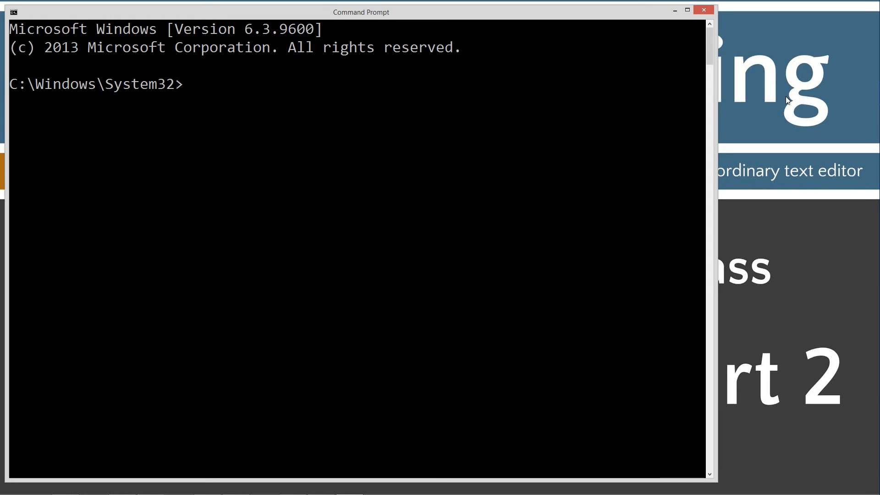
{"action": "type", "text": "javac"}
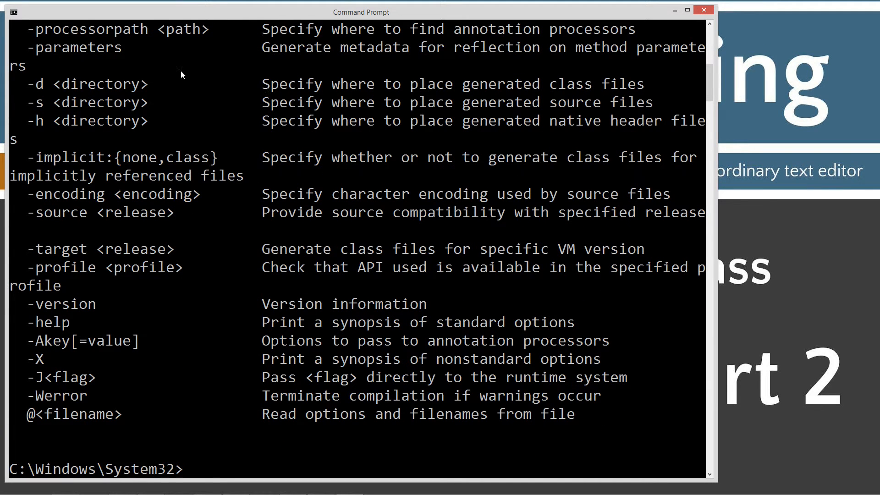
{"action": "mouse_move", "coordinate": [328, 323]}
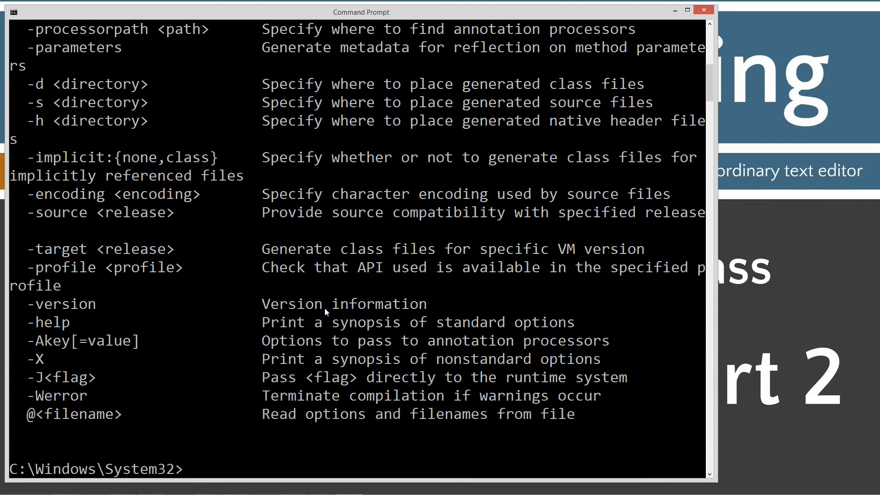
{"action": "type", "text": "cls"}
{"action": "type", "text": "cd \\"}
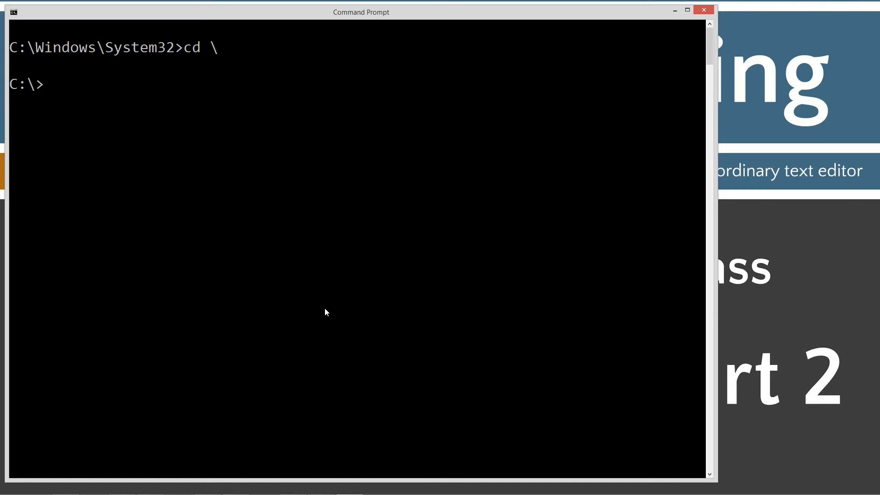
Create C:\Java\ConstructorTwo with md and change into it
{"action": "type", "text": "md"}
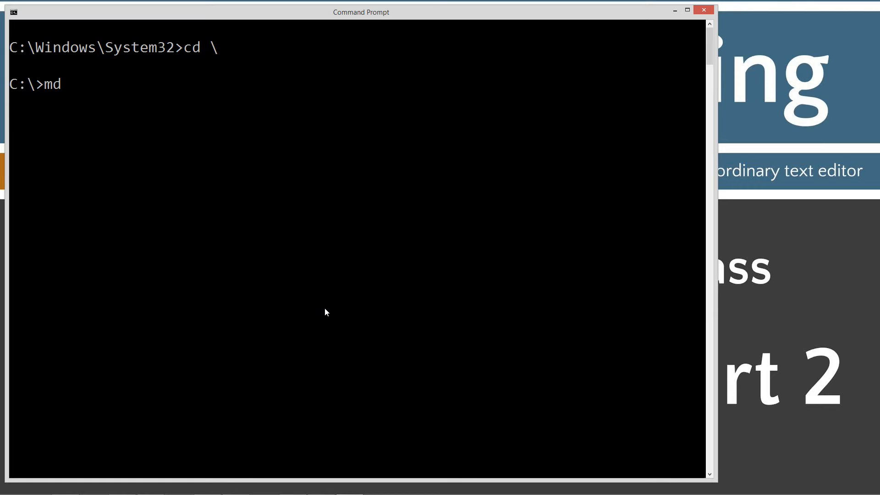
{"action": "type", "text": "Java"}
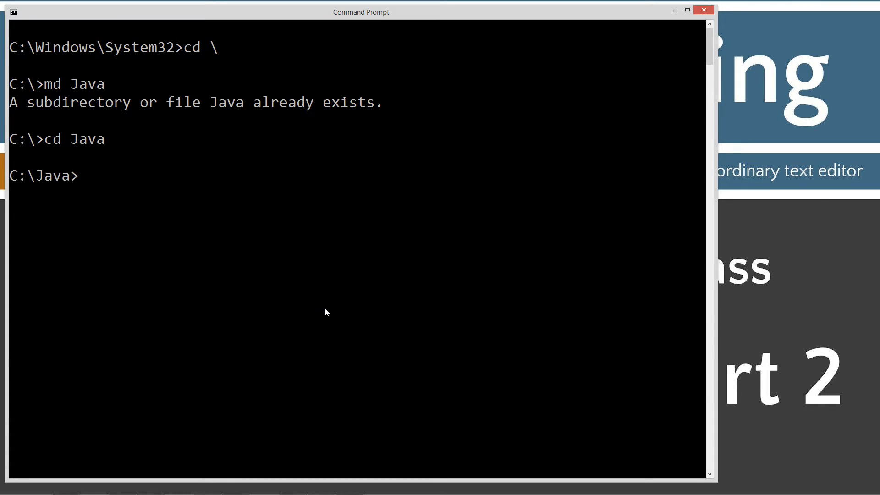
{"action": "type", "text": "md"}
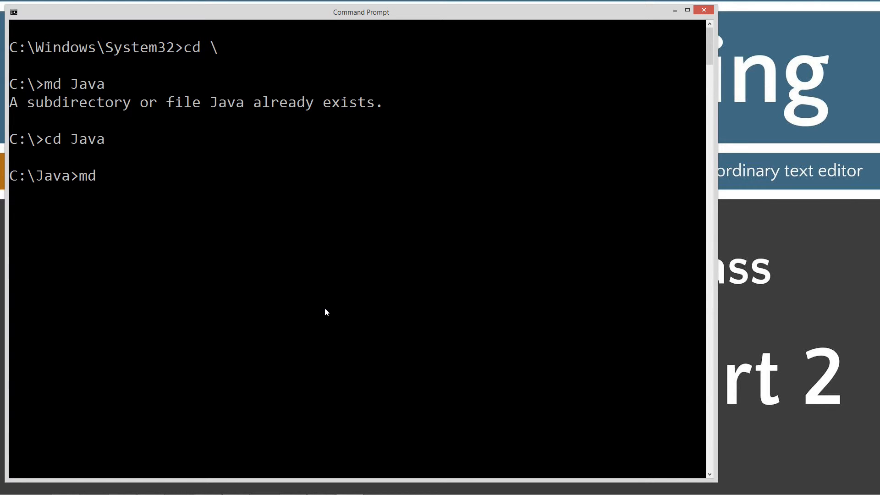
{"action": "type", "text": "Construc"}
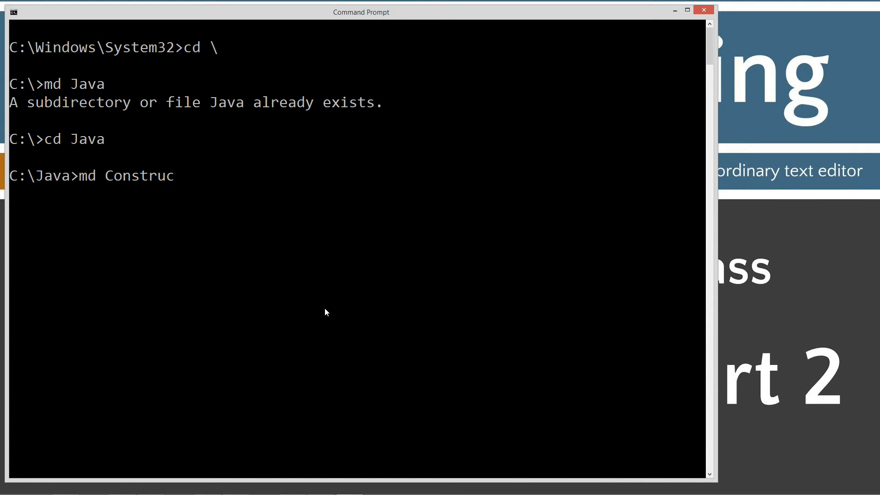
{"action": "type", "text": "torTwo"}
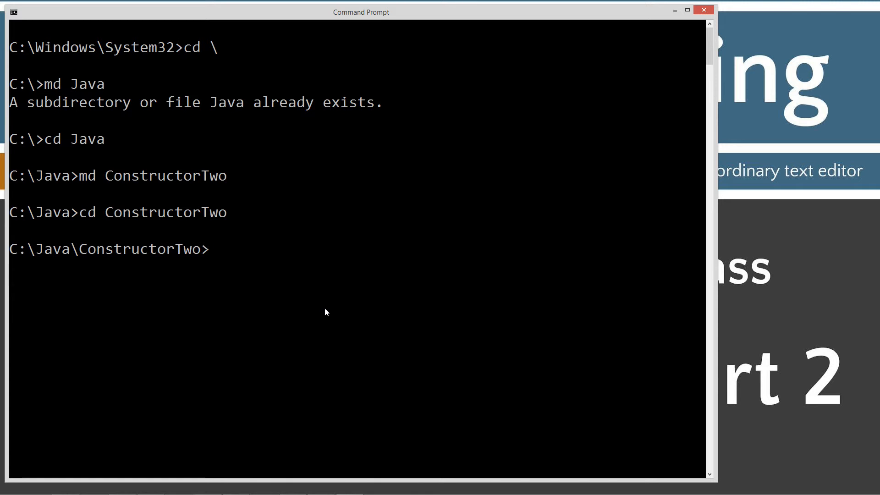
Create ConstructorTwo.java with notepad, confirm the new file, and paste the example code
{"action": "type", "text": "notepad Const"}
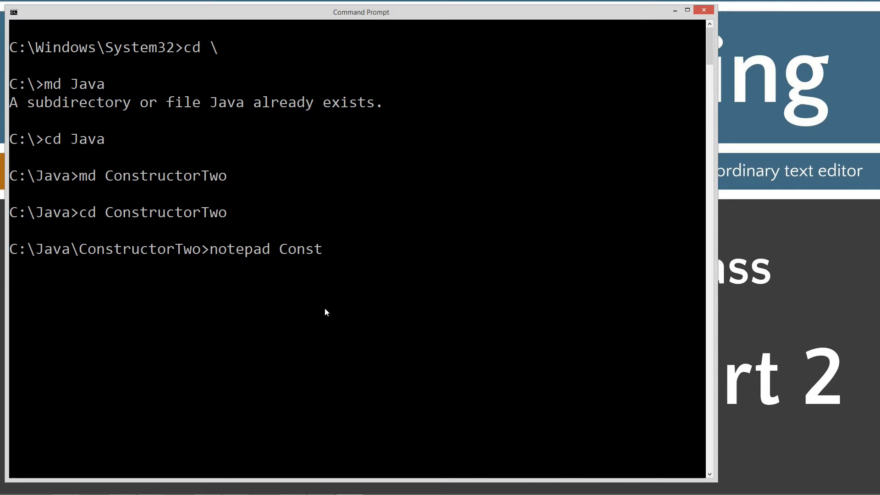
{"action": "type", "text": "ructorTw"}
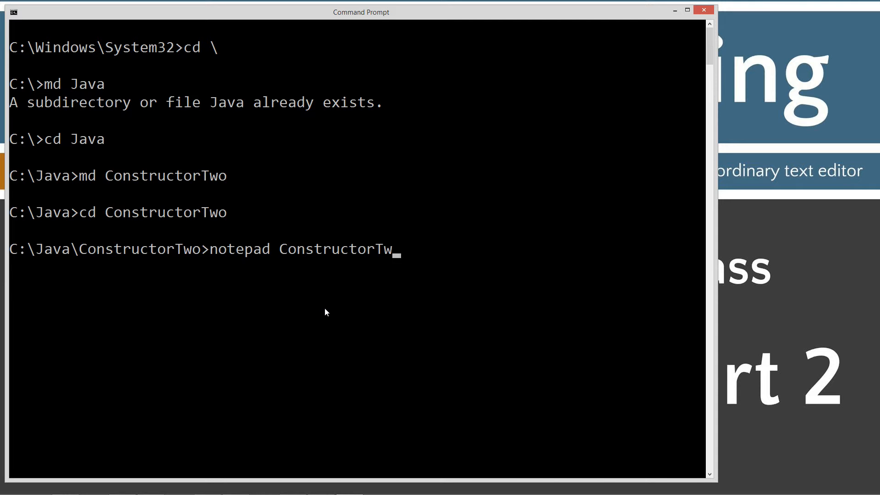
{"action": "key", "text": "enter"}
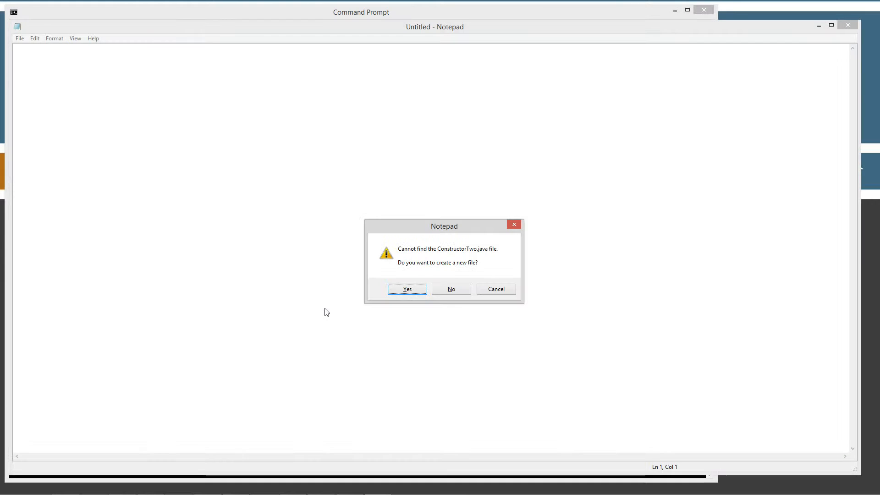
{"action": "left_click", "coordinate": [406, 289]}
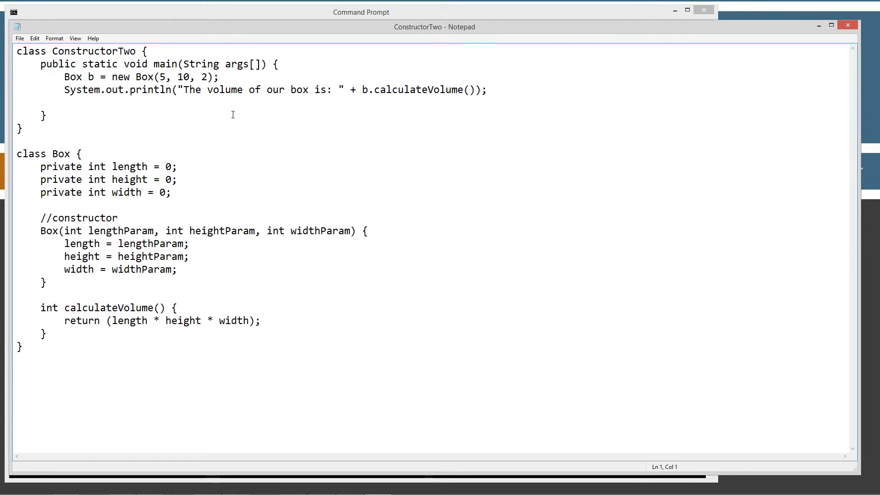
{"action": "mouse_move", "coordinate": [164, 107]}
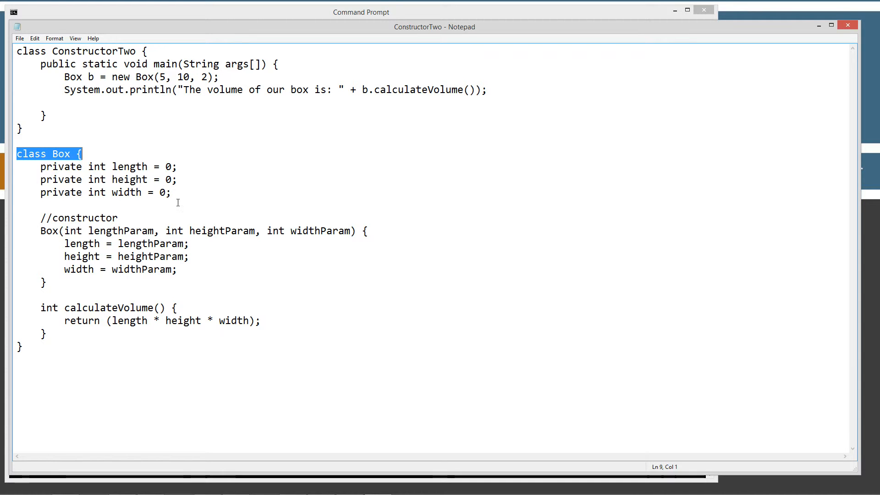
{"action": "left_click_drag", "start_coordinate": [16, 166], "coordinate": [171, 192]}
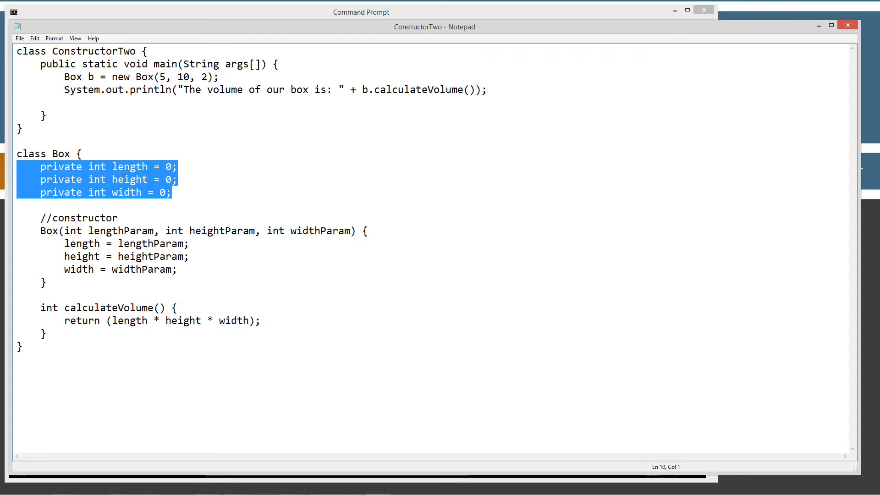
{"action": "left_click", "coordinate": [173, 192]}
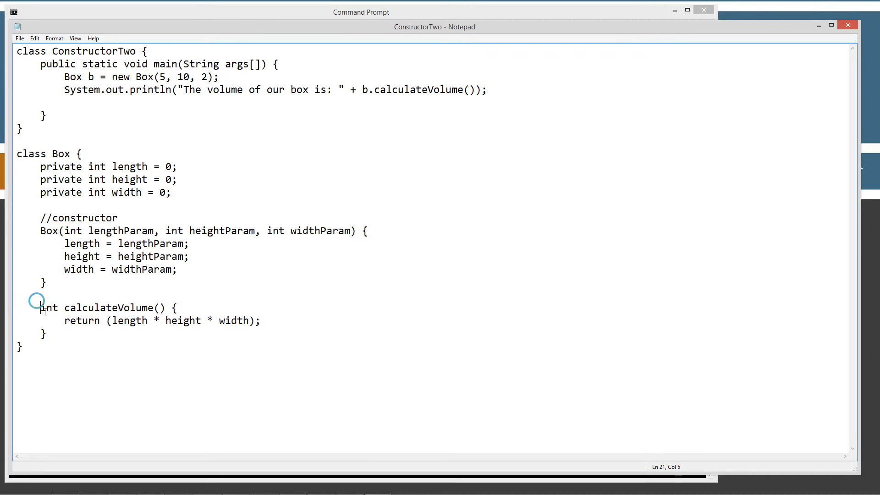
{"action": "left_click_drag", "start_coordinate": [40, 307], "coordinate": [47, 335]}
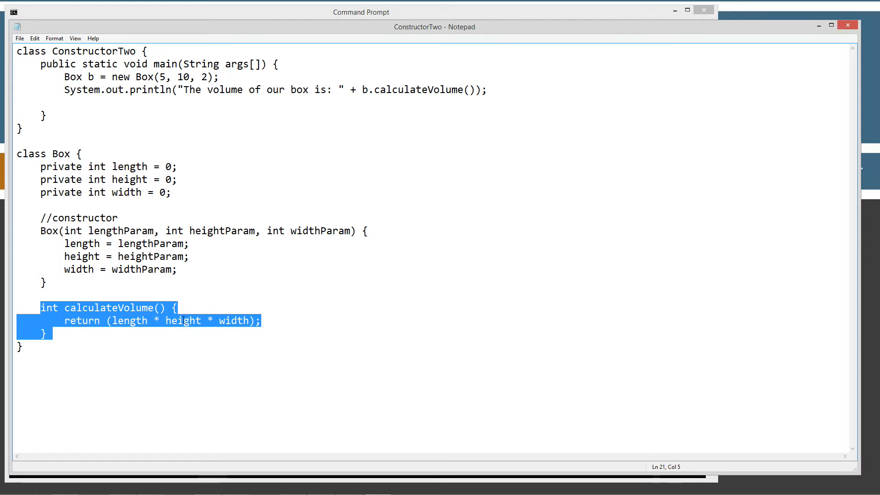
{"action": "left_click", "coordinate": [96, 231]}
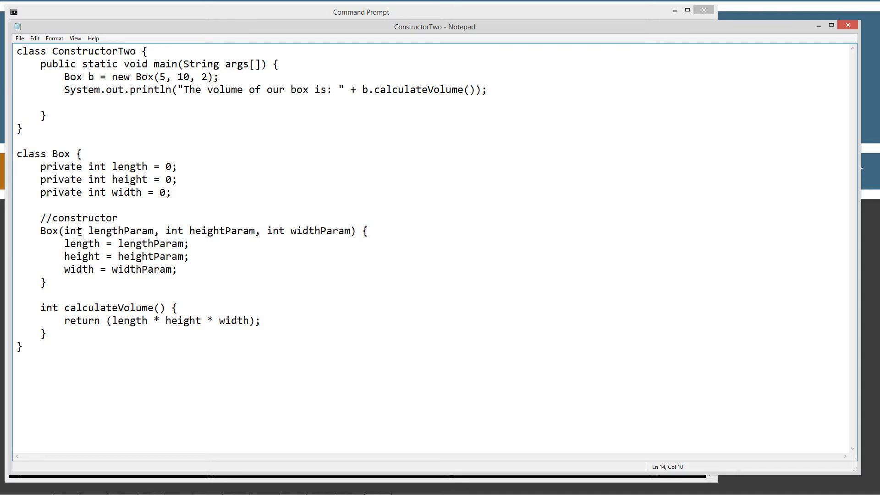
Highlight code lines and the class name ConstructorTwo while explaining them
{"action": "left_click_drag", "start_coordinate": [65, 231], "coordinate": [349, 231]}
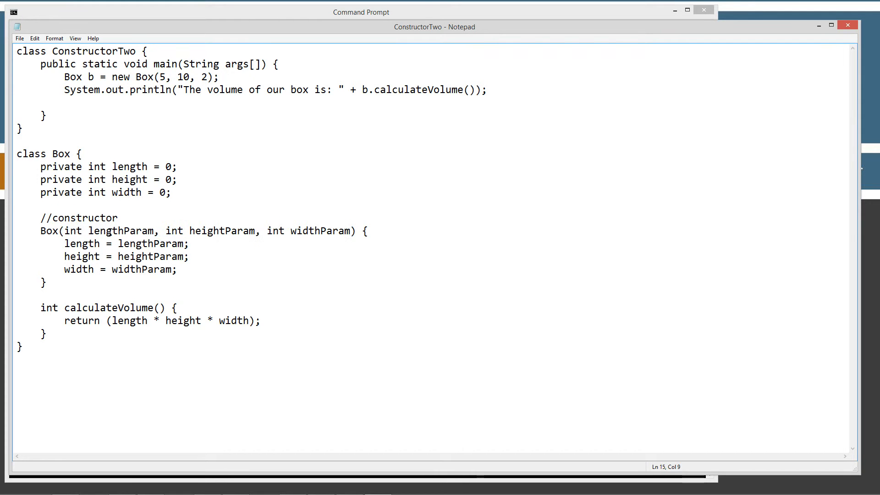
{"action": "left_click", "coordinate": [65, 231]}
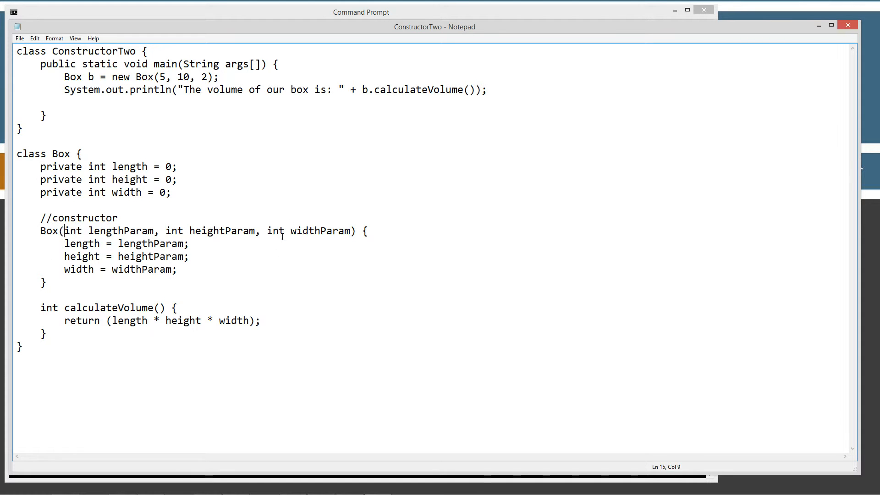
{"action": "mouse_move", "coordinate": [146, 278]}
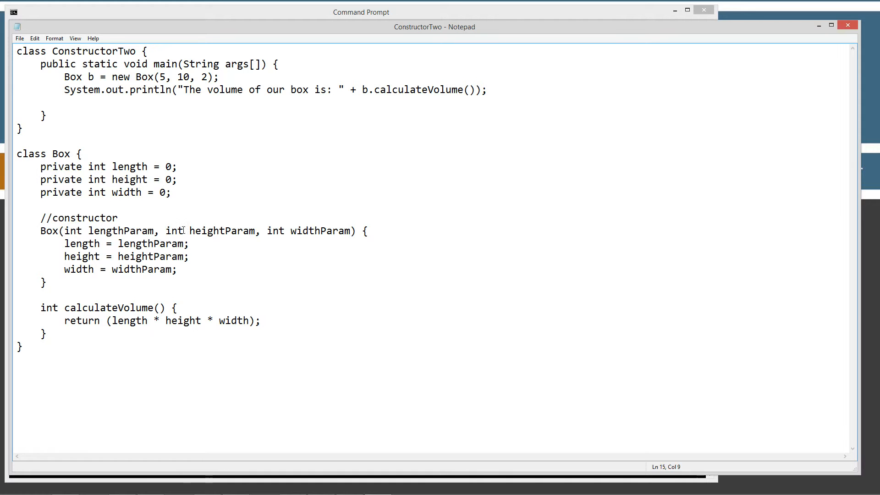
{"action": "mouse_move", "coordinate": [157, 265]}
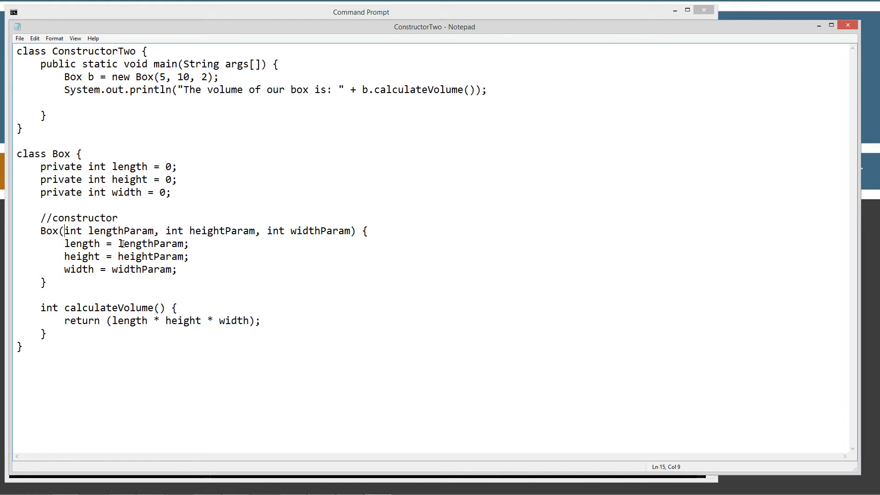
{"action": "double_click", "coordinate": [128, 167]}
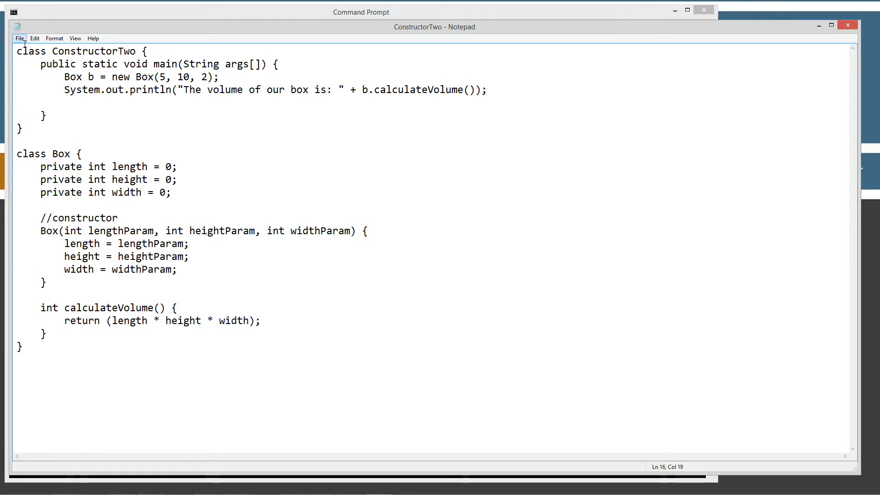
{"action": "double_click", "coordinate": [93, 51]}
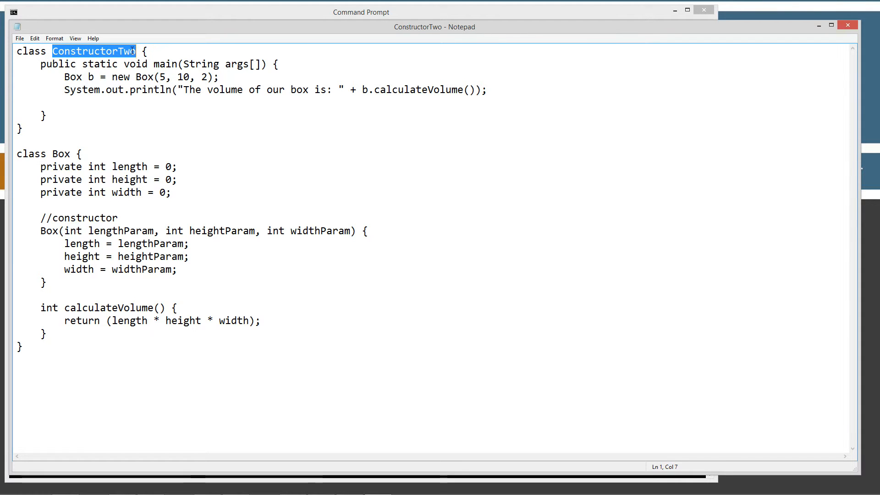
{"action": "mouse_move", "coordinate": [253, 66]}
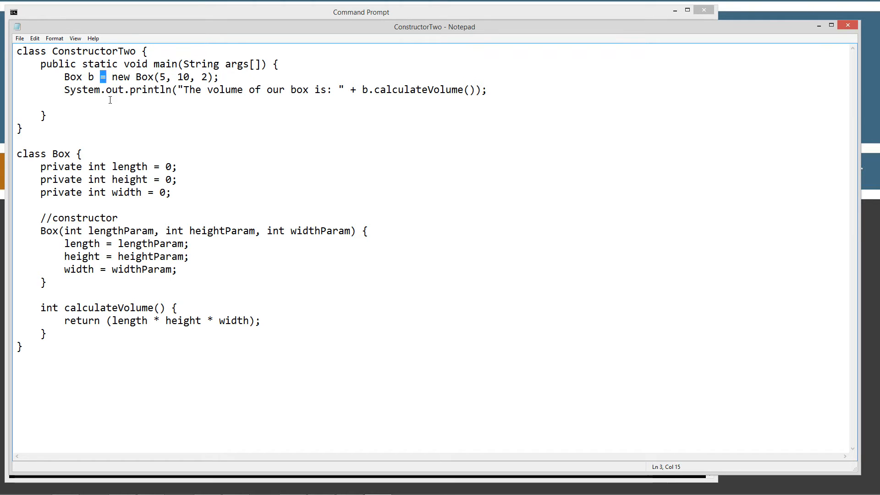
Highlight the new keyword and the Box(5, 10, 2) call, then return to Command Prompt
{"action": "double_click", "coordinate": [119, 77]}
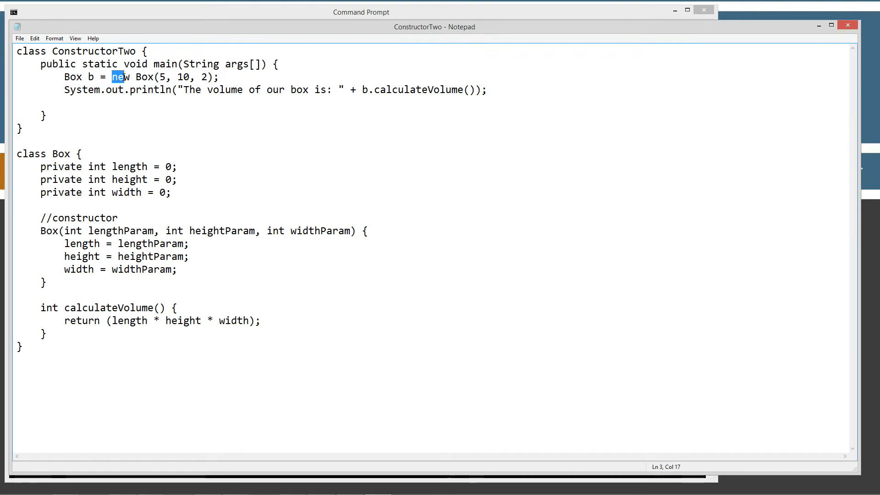
{"action": "double_click", "coordinate": [118, 77]}
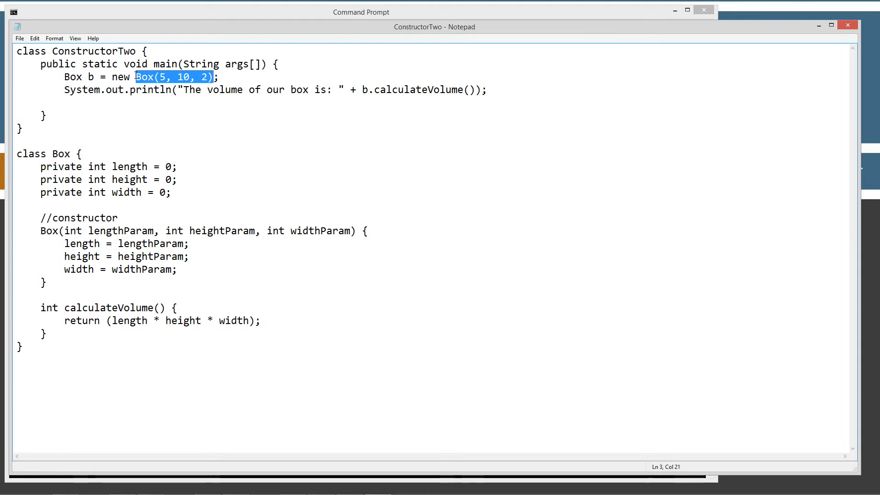
{"action": "left_click", "coordinate": [135, 77]}
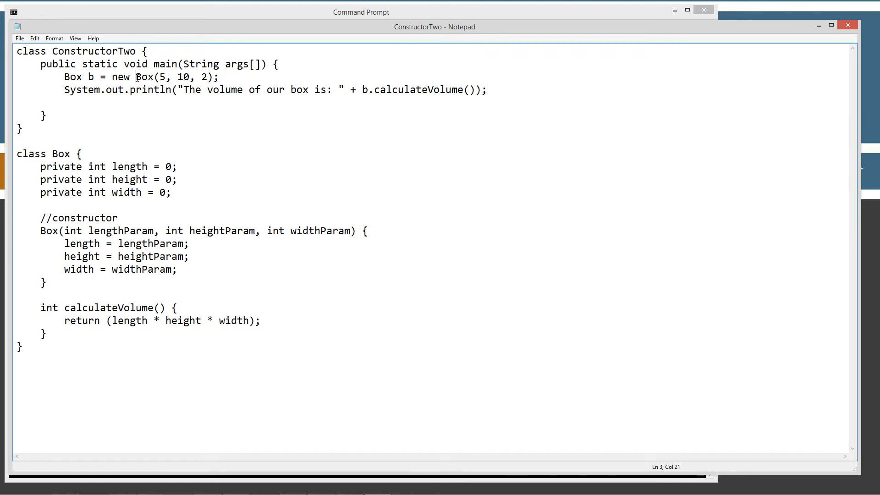
{"action": "left_click_drag", "start_coordinate": [134, 77], "coordinate": [213, 77]}
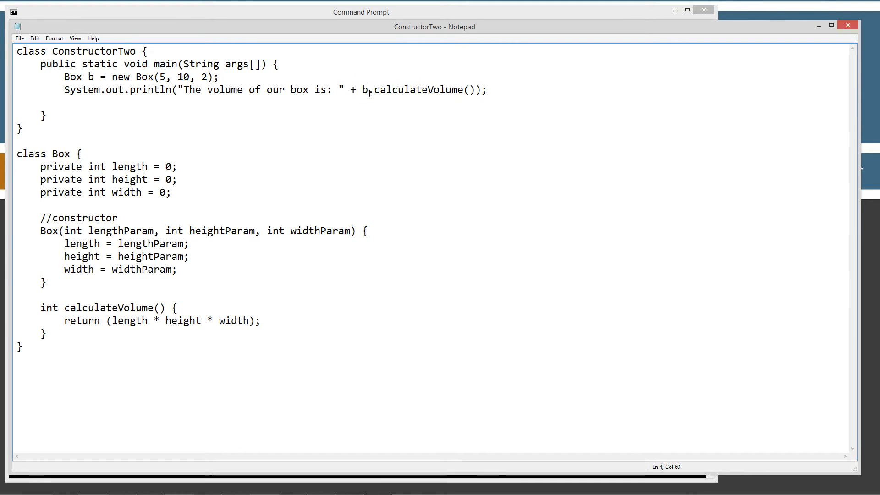
{"action": "left_click", "coordinate": [19, 38]}
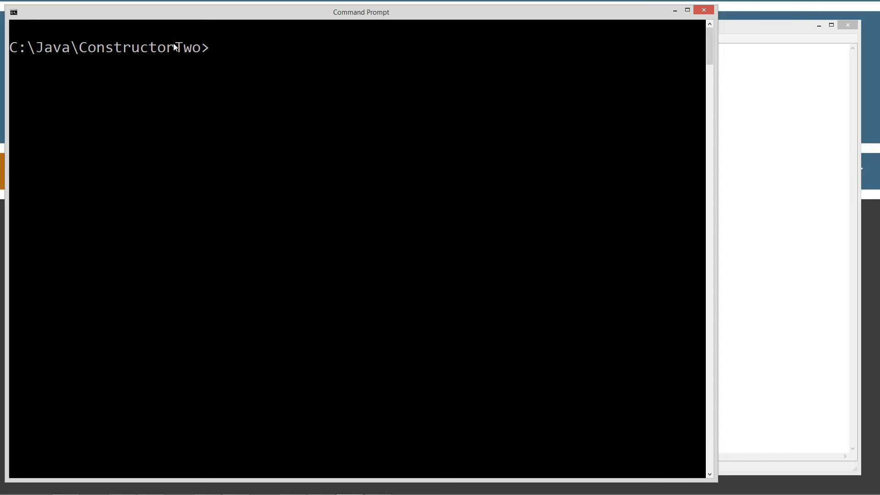
Compile ConstructorTwo.java with javac and run java ConstructorTwo.class
{"action": "type", "text": "javac ConstructorTwo.jav"}
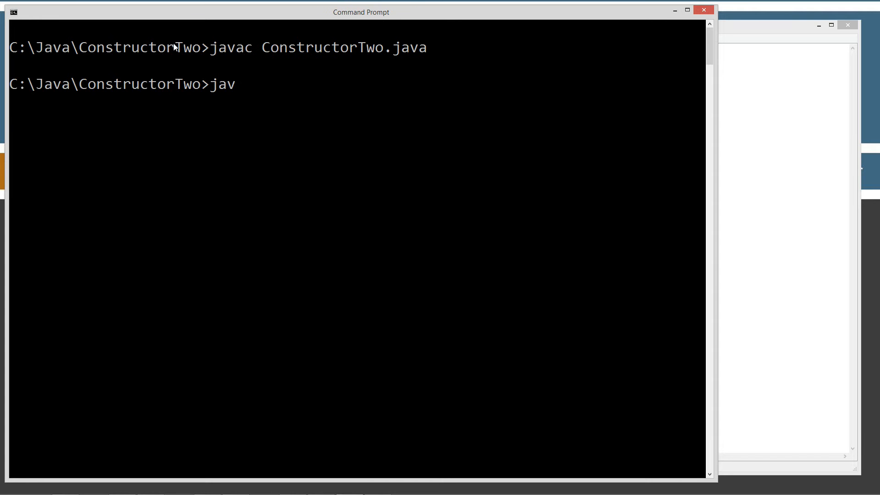
{"action": "type", "text": "a ConstructorTwo.class"}
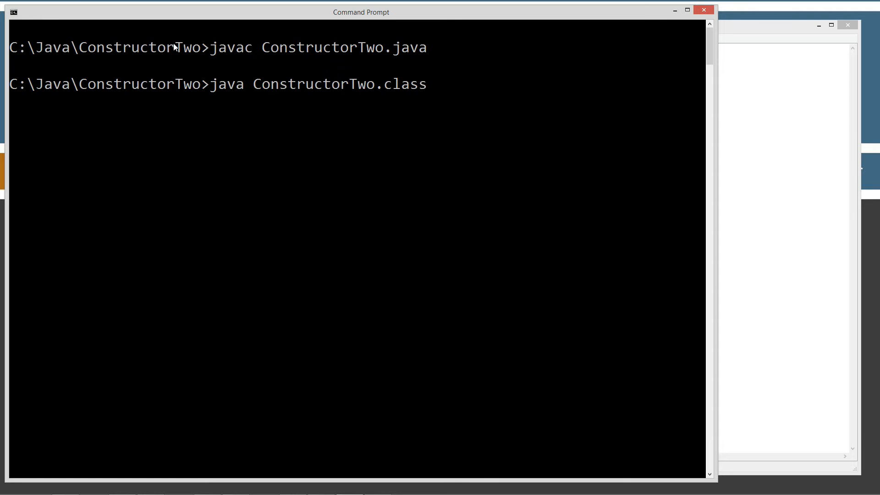
{"action": "key", "text": "Enter"}
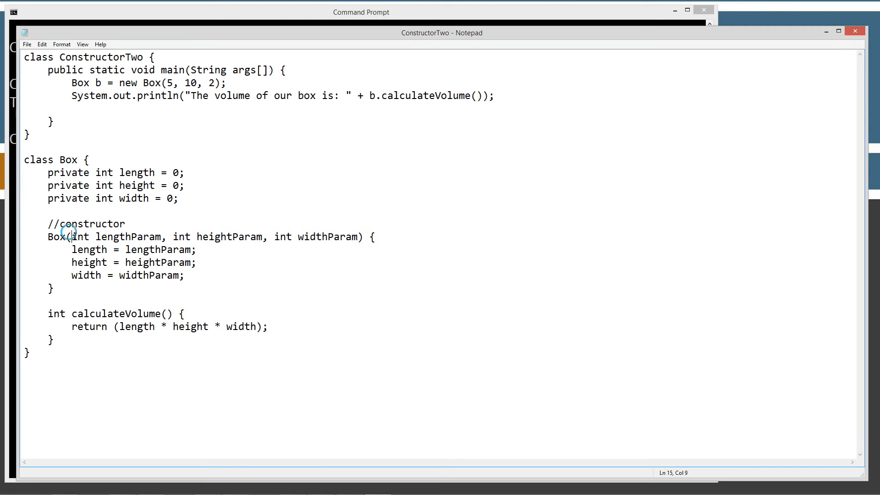
Add a void setHeight(int heightParam) method with braces to the Box class
{"action": "left_click_drag", "start_coordinate": [72, 236], "coordinate": [358, 236]}
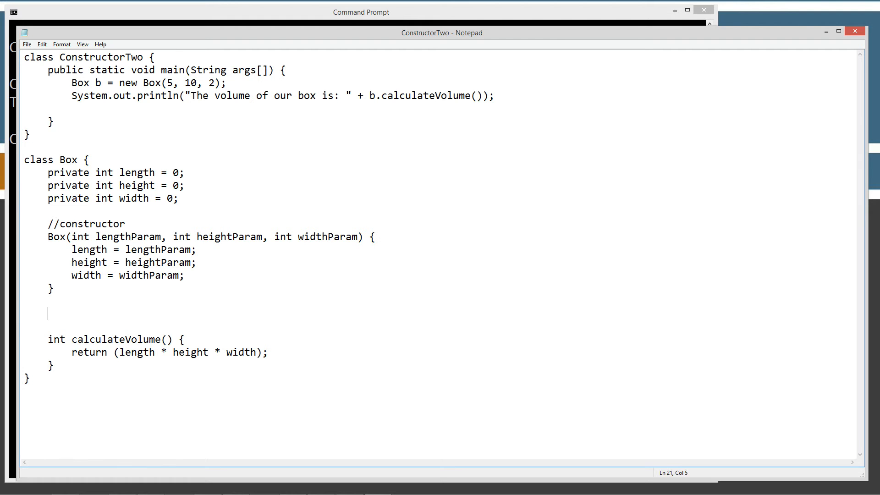
{"action": "type", "text": "void setHeight("}
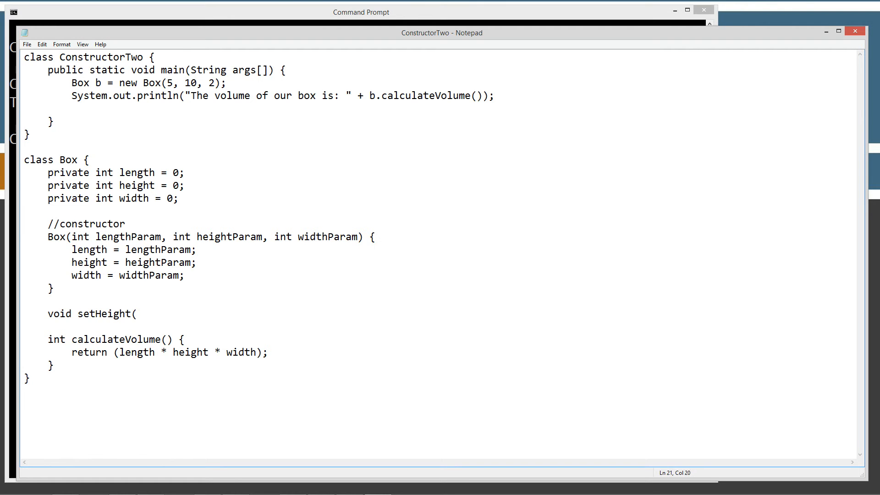
{"action": "type", "text": "int hei"}
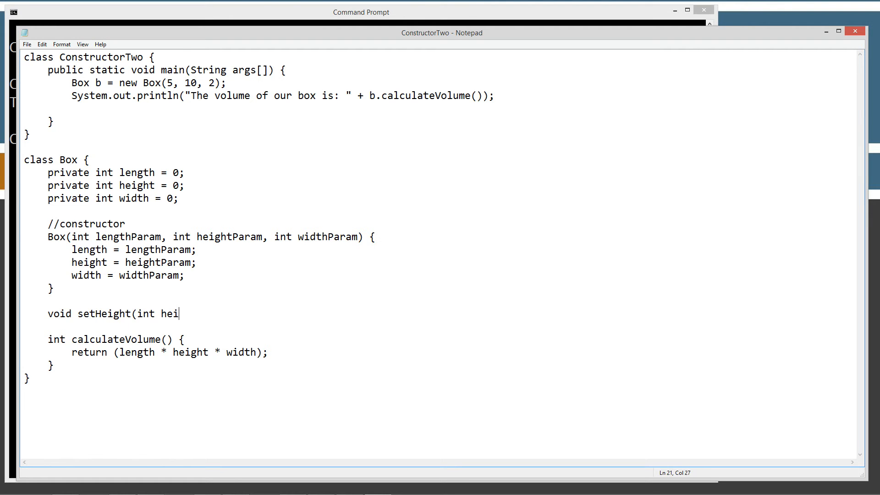
{"action": "type", "text": "ghtParam) {"}
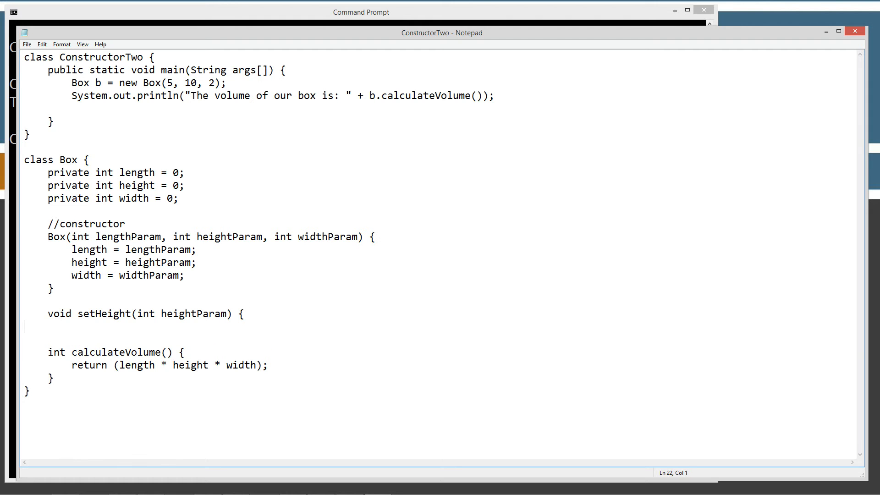
{"action": "type", "text": "}"}
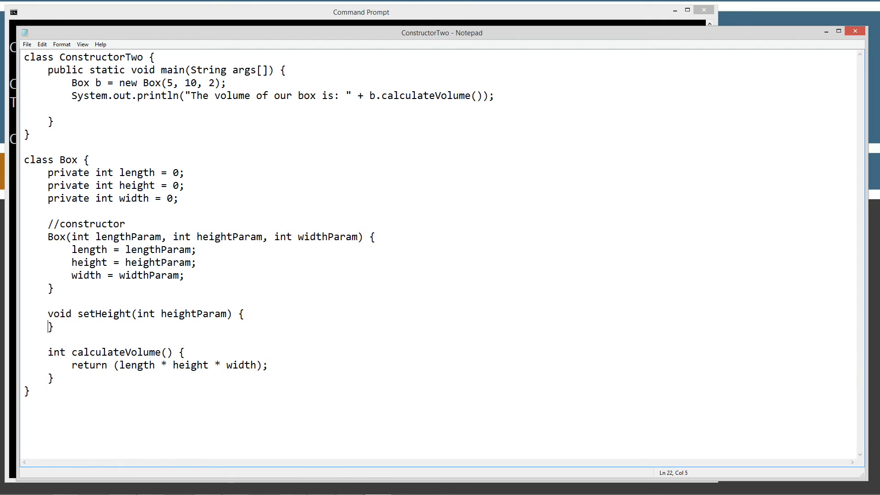
Fill the setHeight body with height = heightParam;
{"action": "key", "text": "enter"}
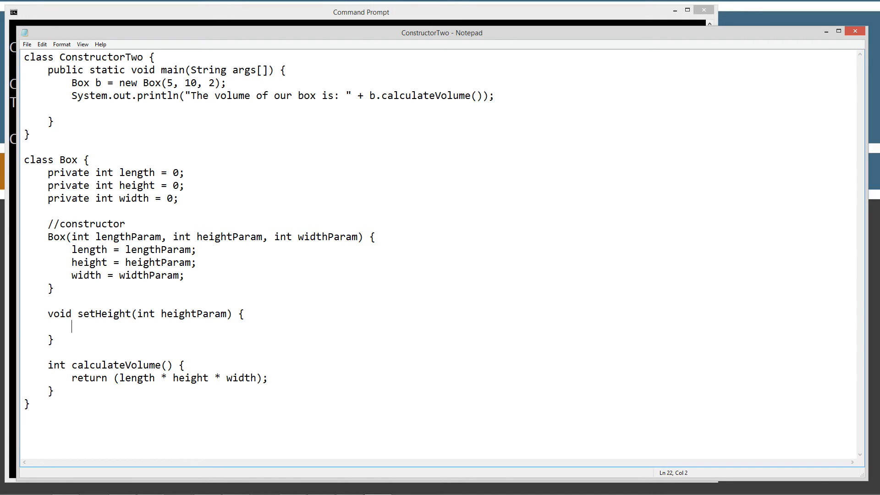
{"action": "type", "text": "he"}
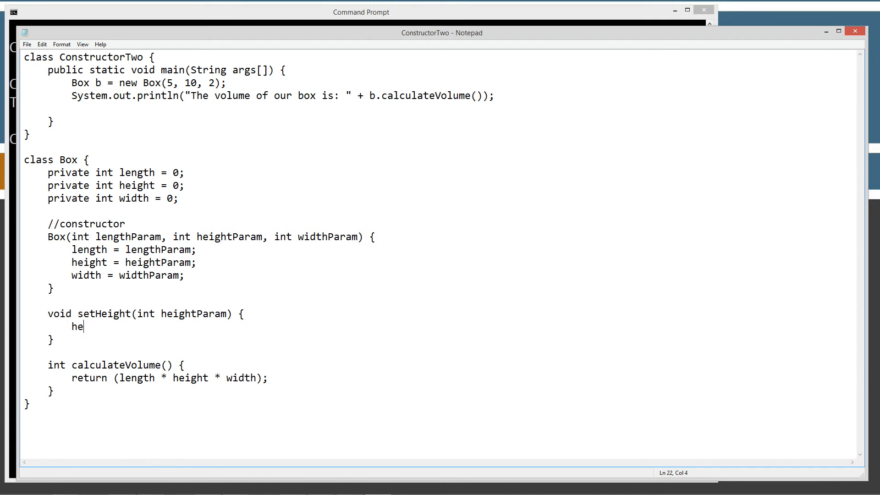
{"action": "type", "text": "ight ="}
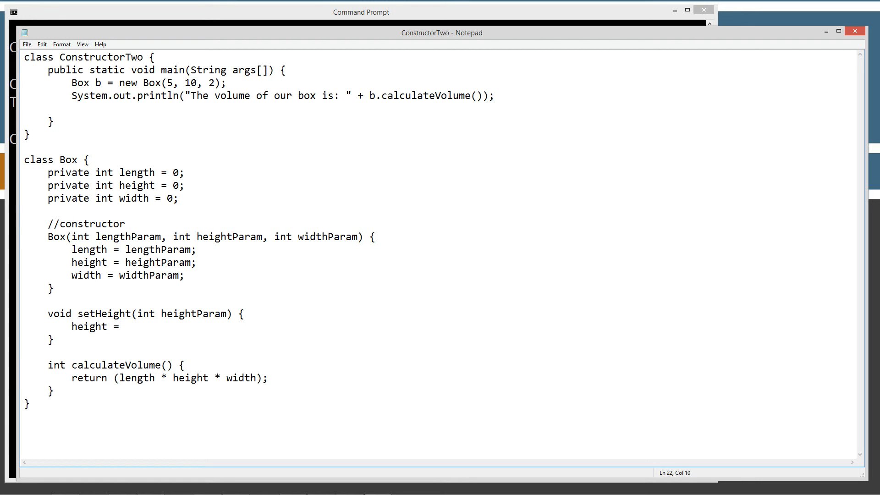
{"action": "type", "text": "heightPara"}
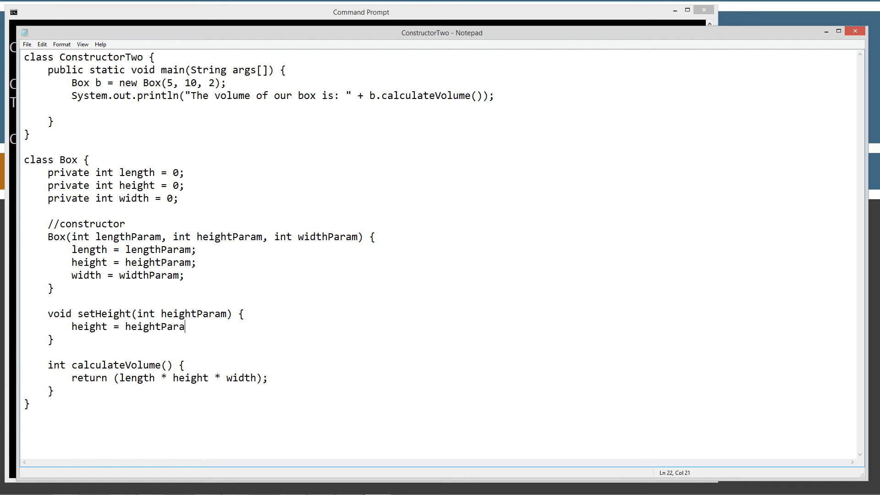
{"action": "type", "text": "m;"}
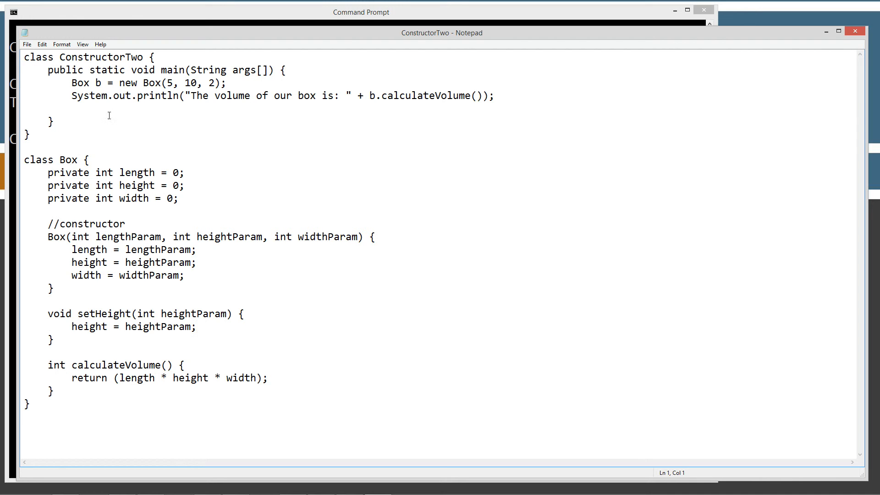
Add b.setHeight(17); in main right after the Box b = new Box(5, 10, 2); line
{"action": "left_click", "coordinate": [225, 83]}
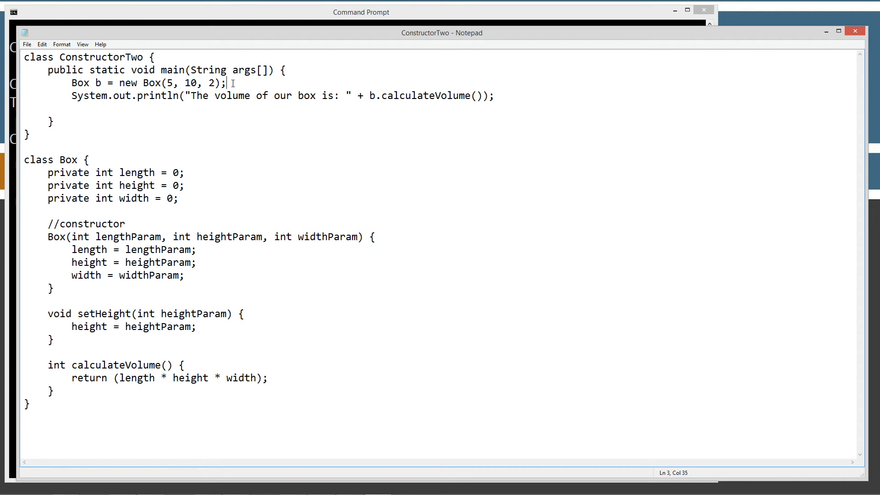
{"action": "type", "text": "b"}
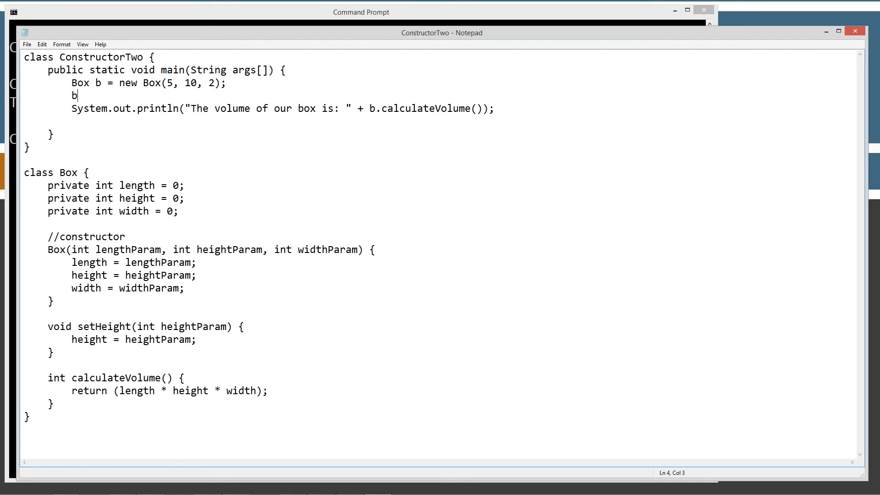
{"action": "type", "text": ".s"}
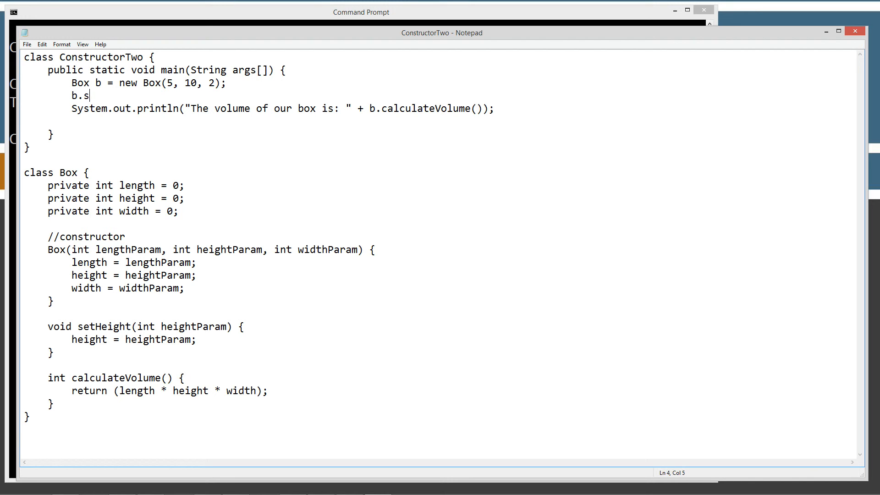
{"action": "type", "text": "etHeight"}
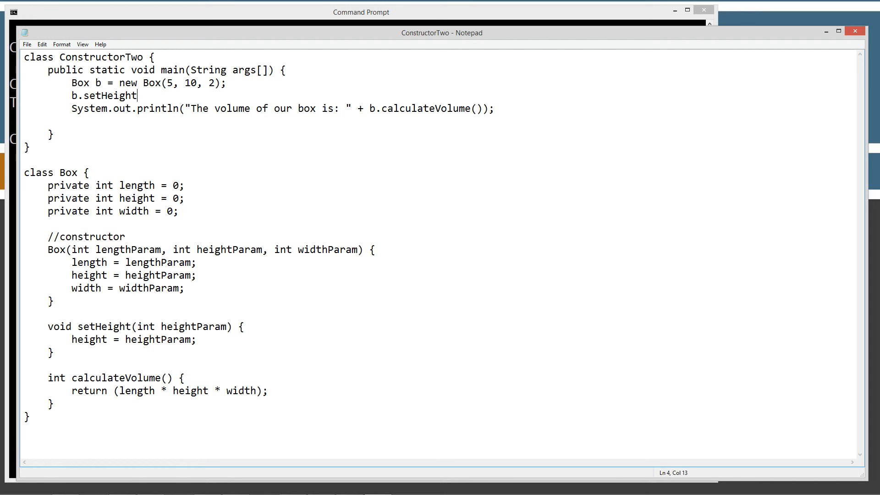
{"action": "type", "text": "()"}
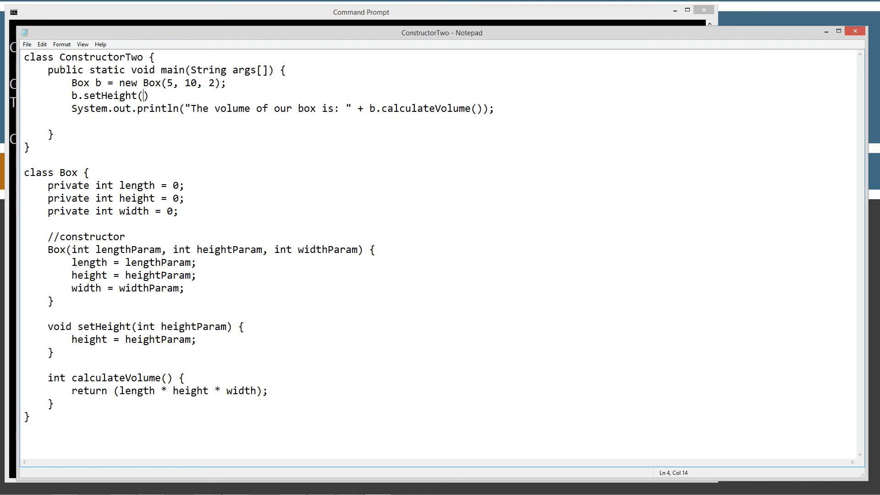
{"action": "type", "text": "17"}
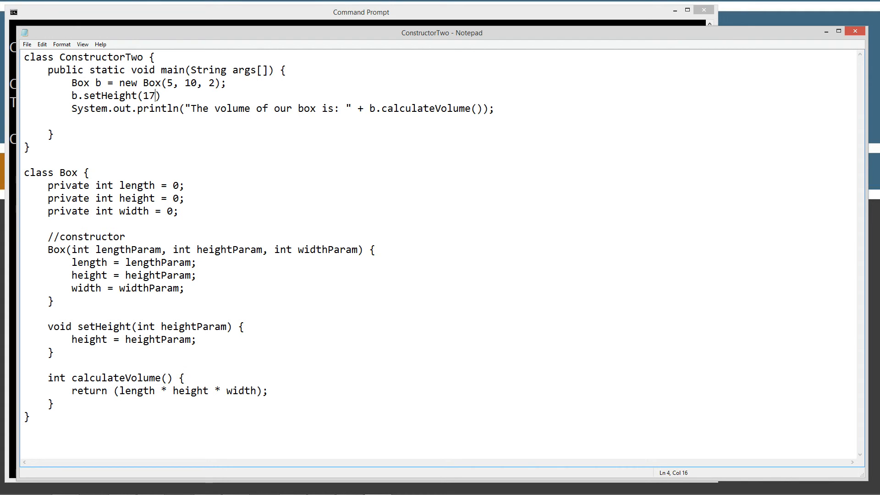
{"action": "type", "text": ";"}
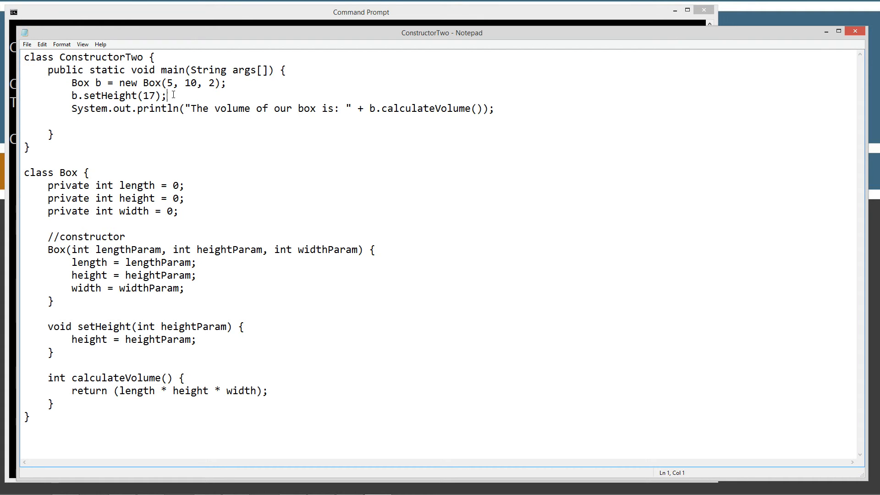
{"action": "mouse_move", "coordinate": [107, 181]}
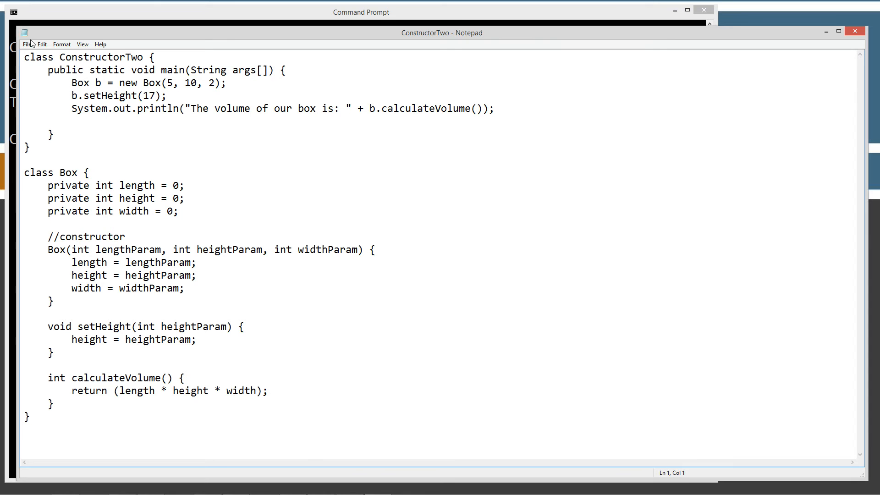
Recompile ConstructorTwo.java with javac in Command Prompt
{"action": "left_click", "coordinate": [27, 44]}
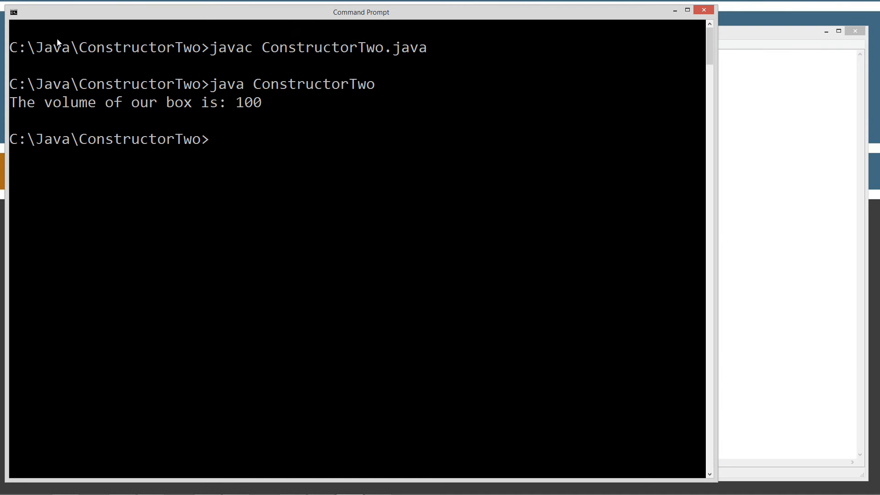
{"action": "type", "text": "javac ConstructorTwo.java"}
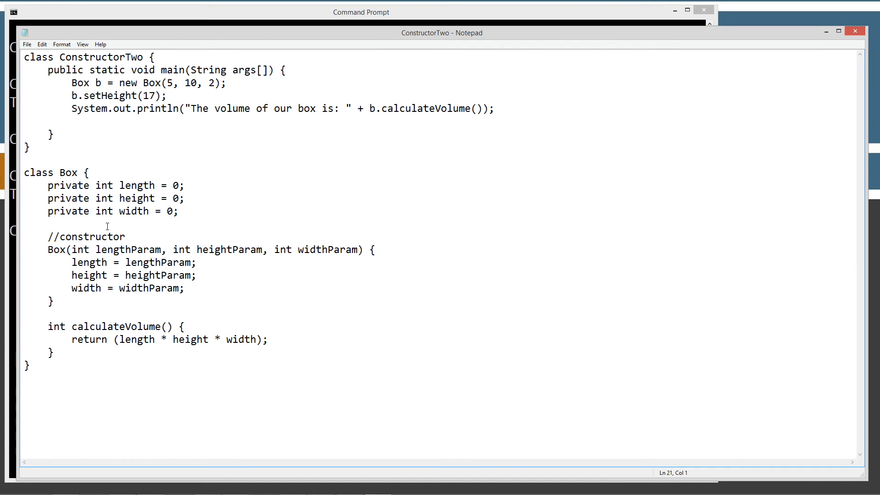
Delete the b.setHeight(17); line from main
{"action": "left_click_drag", "start_coordinate": [48, 185], "coordinate": [180, 211]}
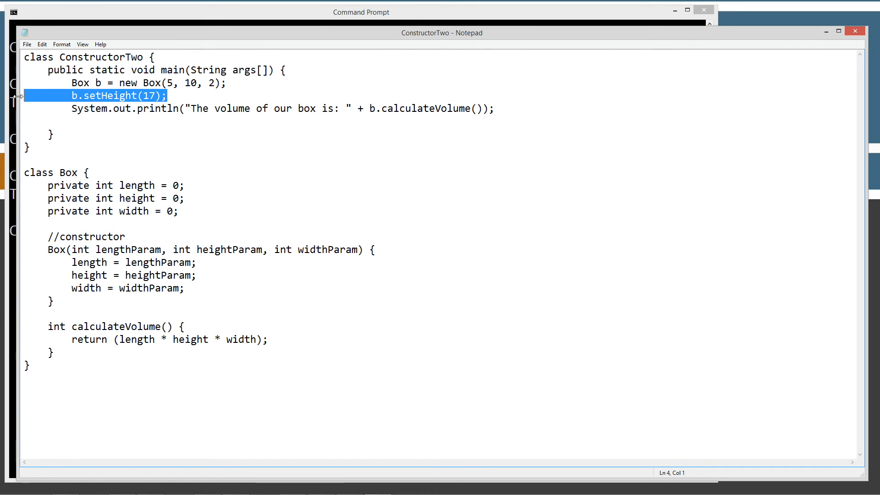
{"action": "key", "text": "Delete"}
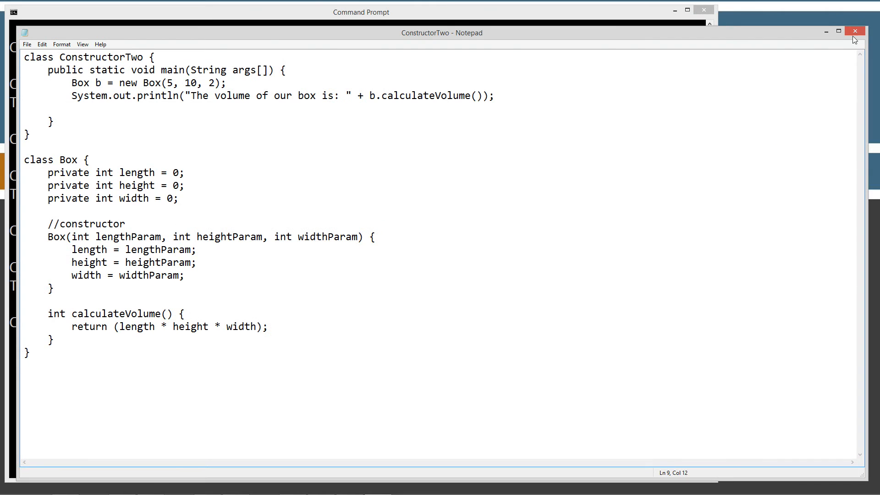
{"action": "mouse_move", "coordinate": [830, 59]}
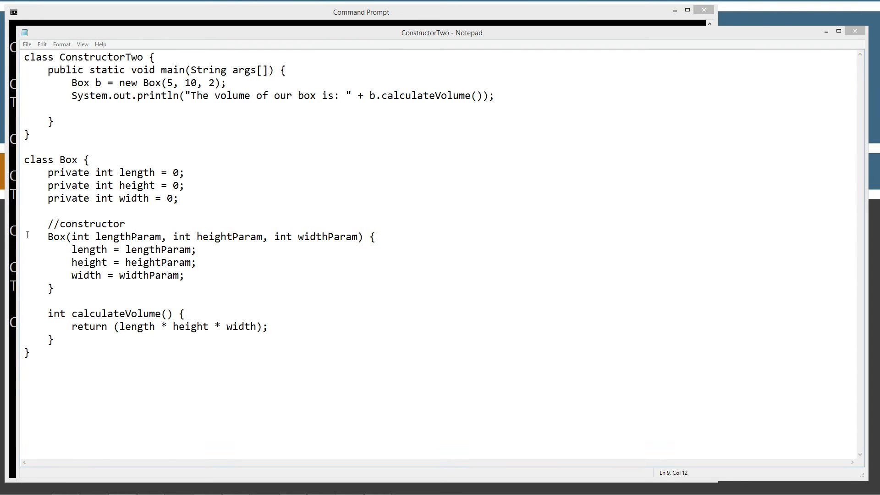
Give Box a void return type and change its comment from constructor to method
{"action": "type", "text": "void"}
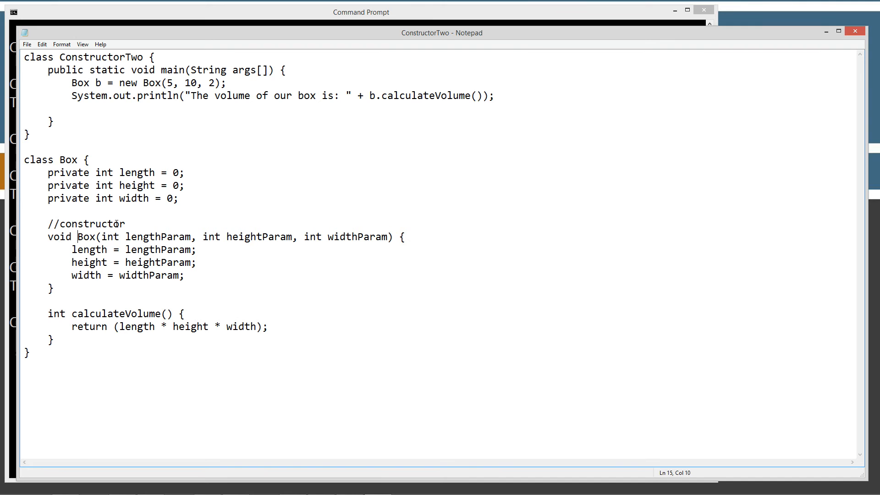
{"action": "double_click", "coordinate": [92, 223]}
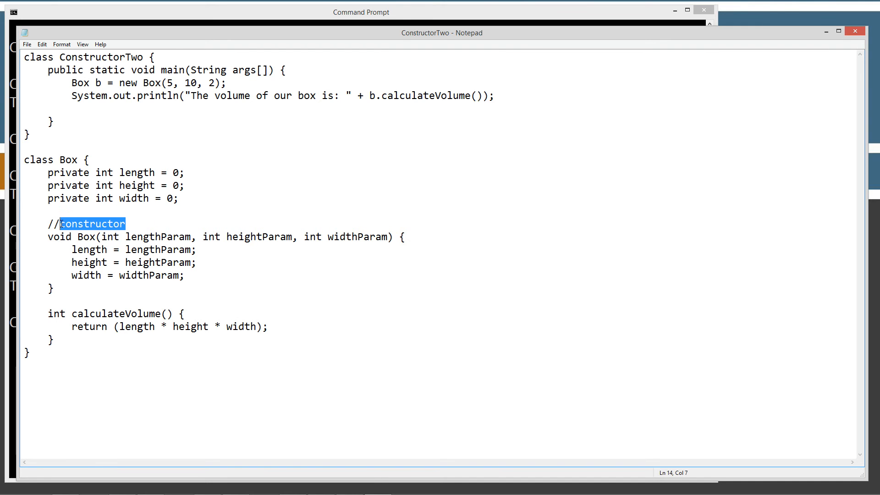
{"action": "type", "text": "emtho"}
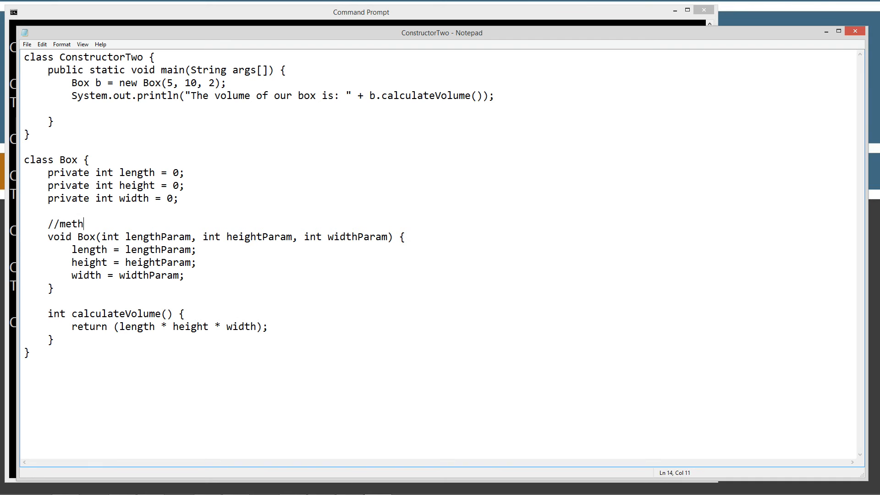
{"action": "type", "text": "od"}
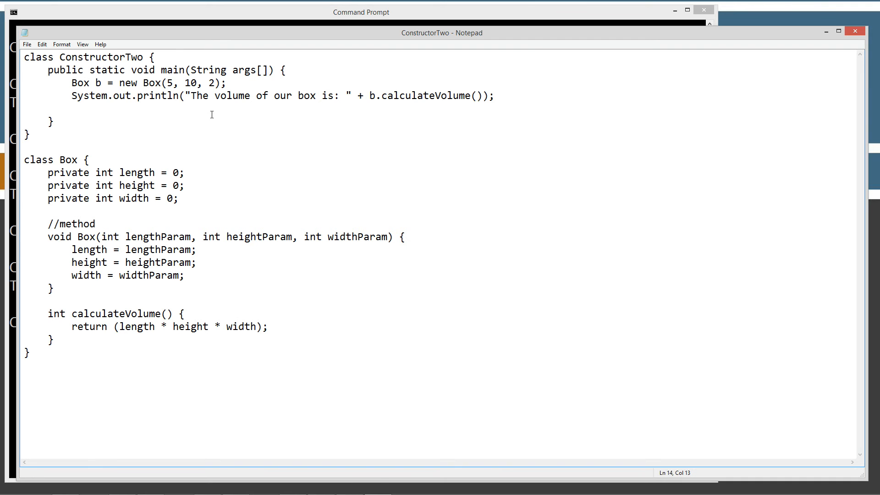
Save the edited ConstructorTwo.java source file
{"action": "left_click", "coordinate": [26, 45]}
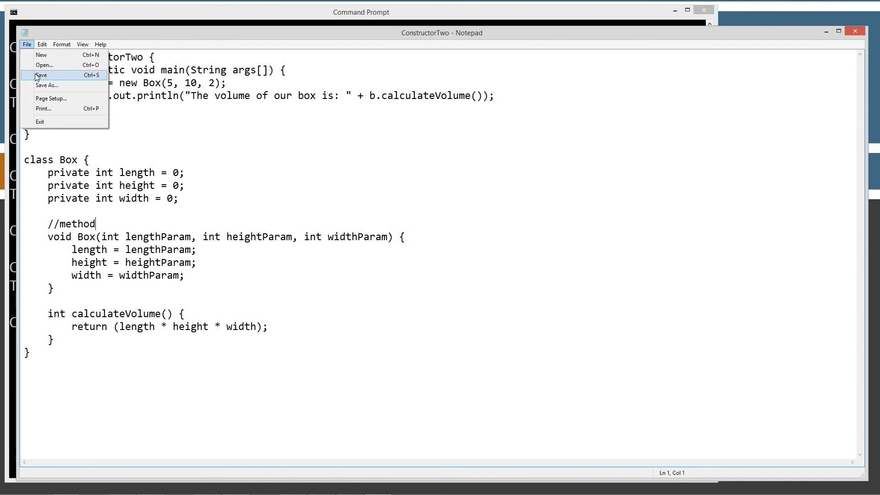
{"action": "left_click", "coordinate": [361, 12]}
{"action": "type", "text": "javac ConstructorTwo.java"}
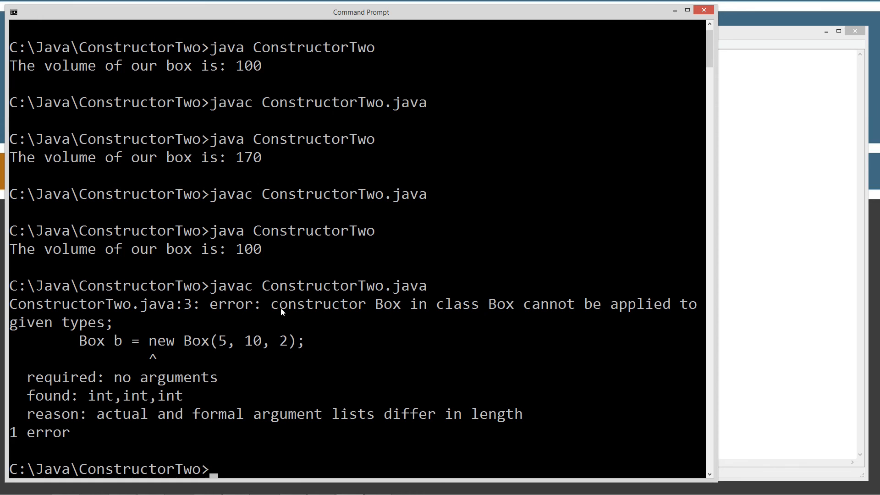
{"action": "mouse_move", "coordinate": [562, 313]}
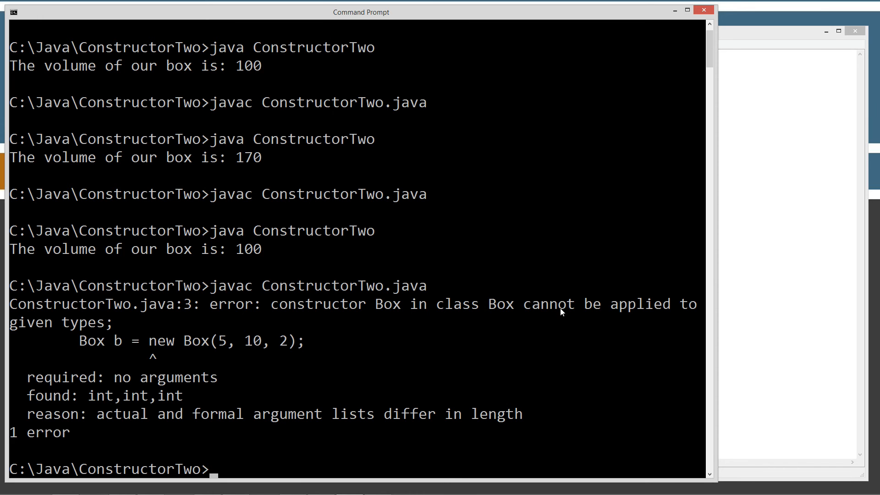
{"action": "mouse_move", "coordinate": [207, 355]}
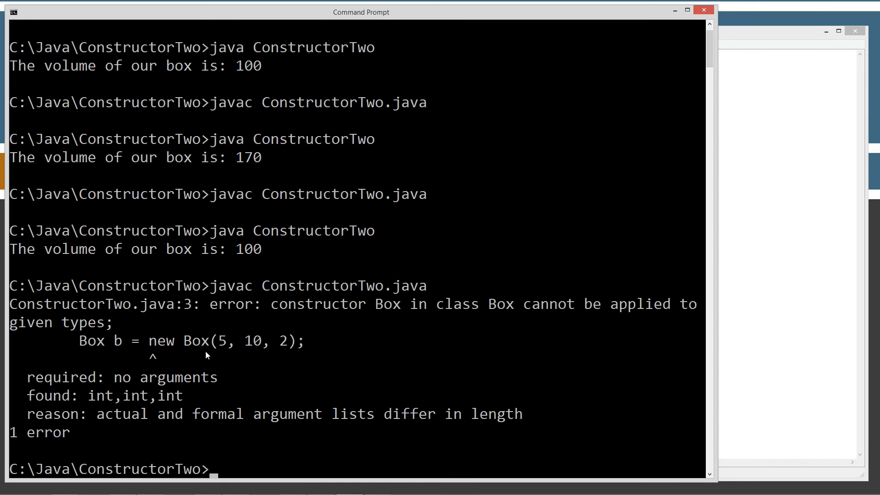
{"action": "mouse_move", "coordinate": [216, 389]}
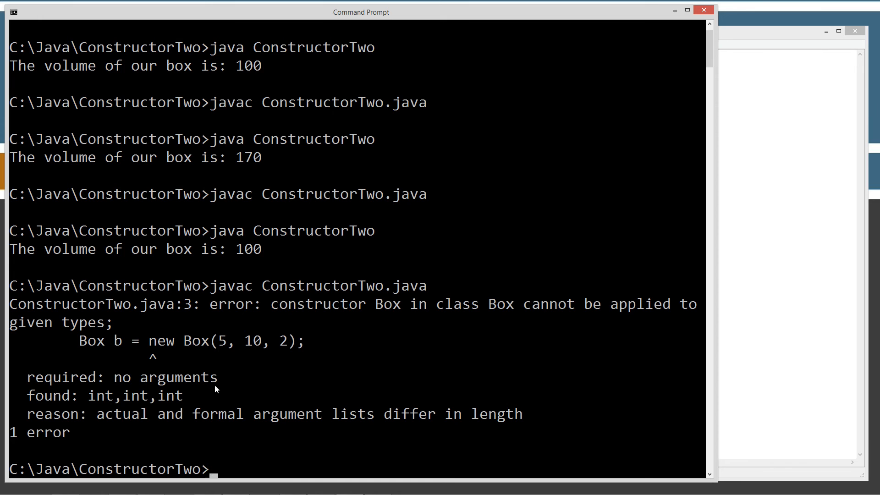
{"action": "mouse_move", "coordinate": [220, 347]}
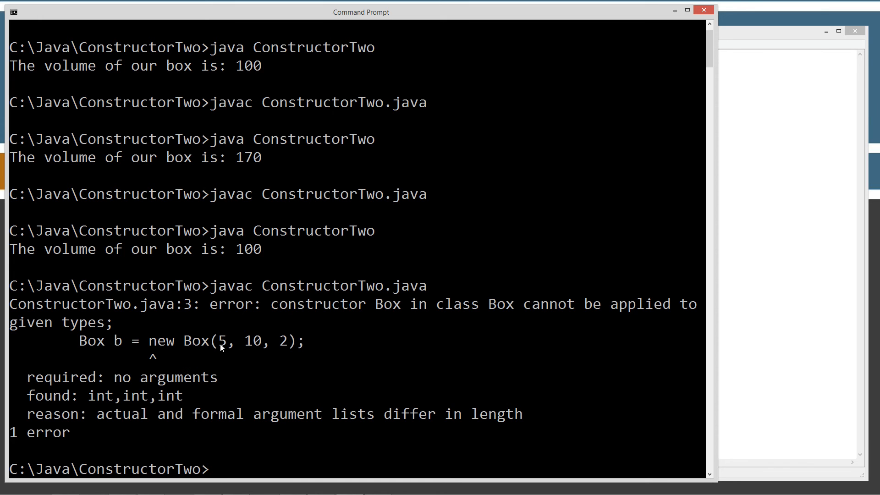
{"action": "mouse_move", "coordinate": [139, 422]}
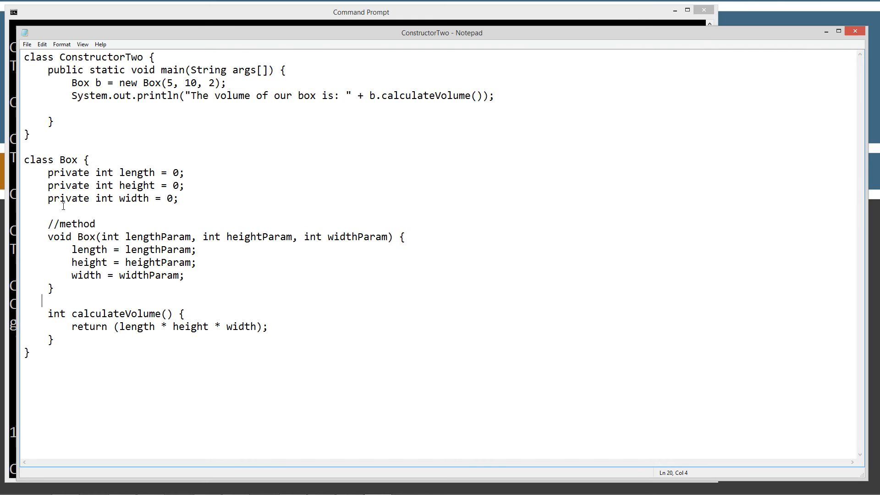
{"action": "mouse_move", "coordinate": [118, 221]}
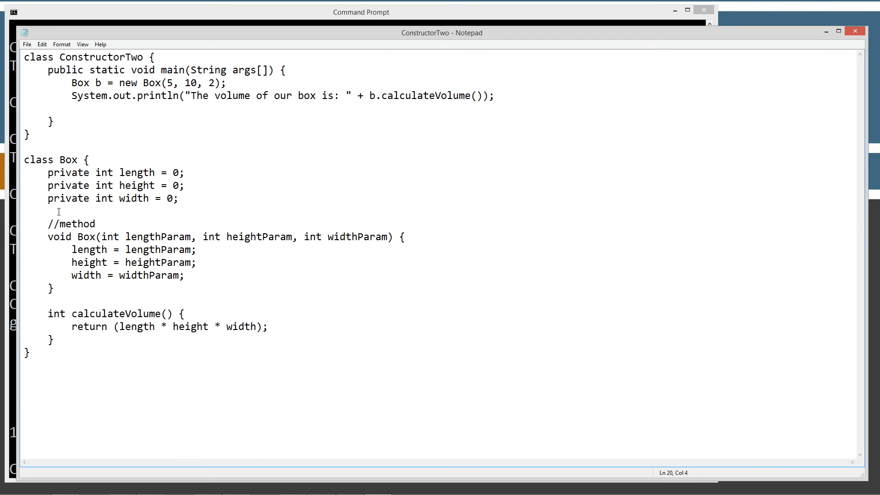
Remove the three arguments from the new Box(...) call in main
{"action": "double_click", "coordinate": [171, 83]}
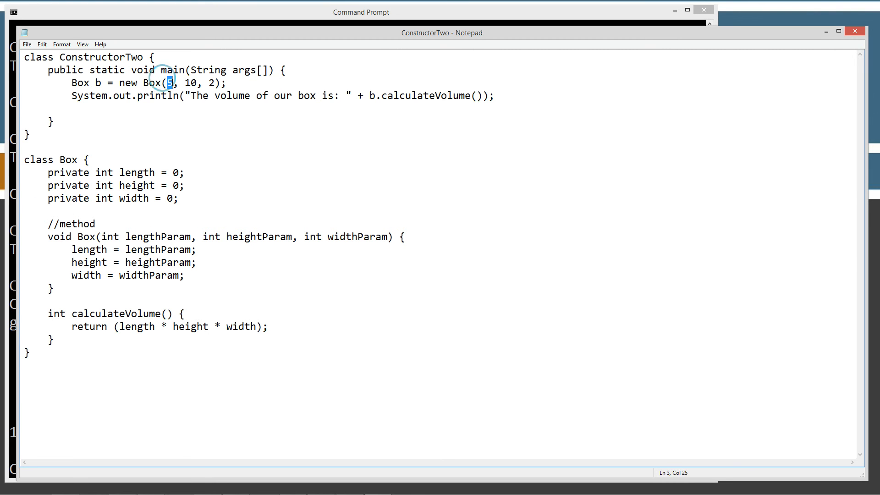
{"action": "left_click_drag", "start_coordinate": [171, 82], "coordinate": [213, 83]}
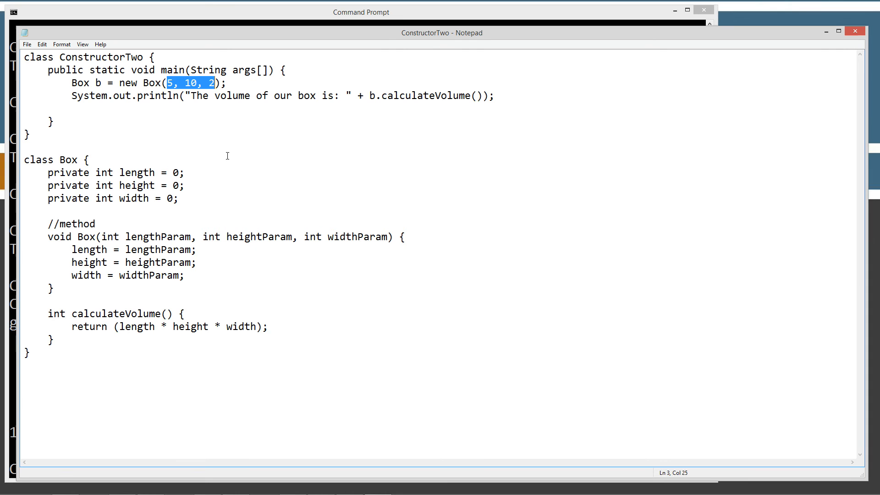
{"action": "key", "text": "Delete"}
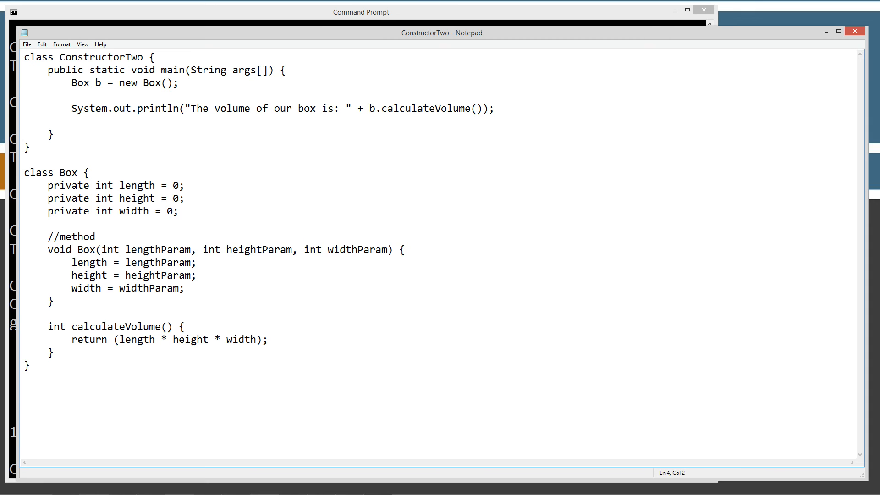
Add the line b.Box(5,10,2); below it and save the file
{"action": "type", "text": "b"}
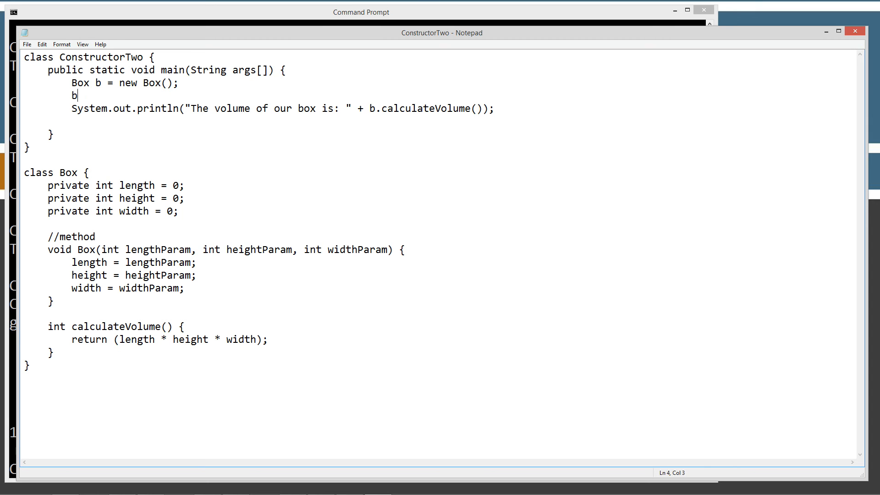
{"action": "type", "text": ".Box("}
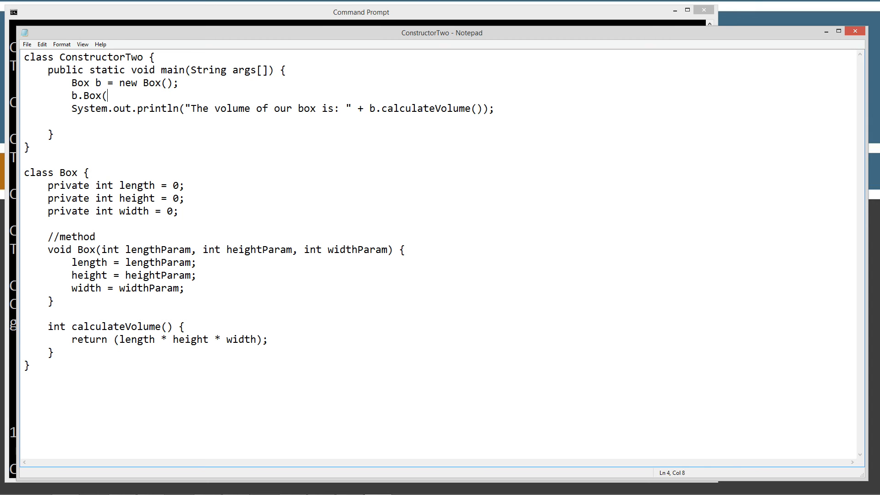
{"action": "type", "text": "5,10,2"}
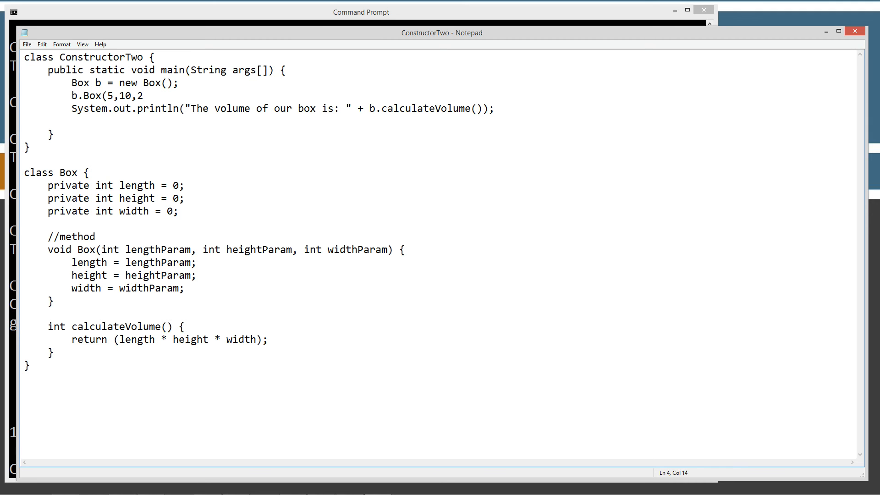
{"action": "type", "text": ");"}
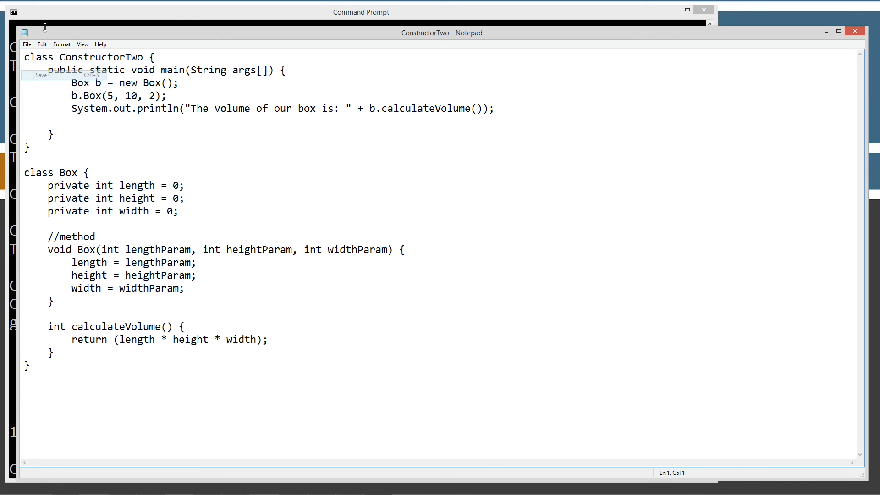
{"action": "left_click", "coordinate": [360, 12]}
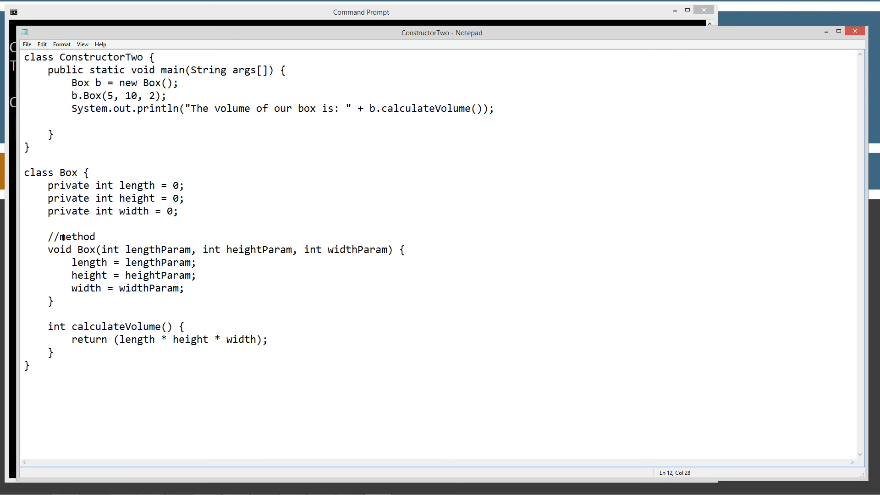
{"action": "mouse_move", "coordinate": [74, 256]}
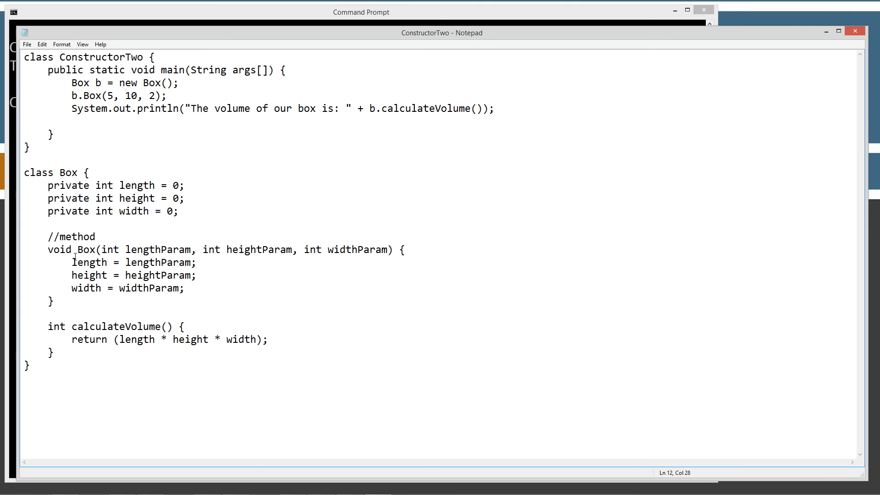
Highlight the void return type and the Box name in its definition
{"action": "double_click", "coordinate": [59, 250]}
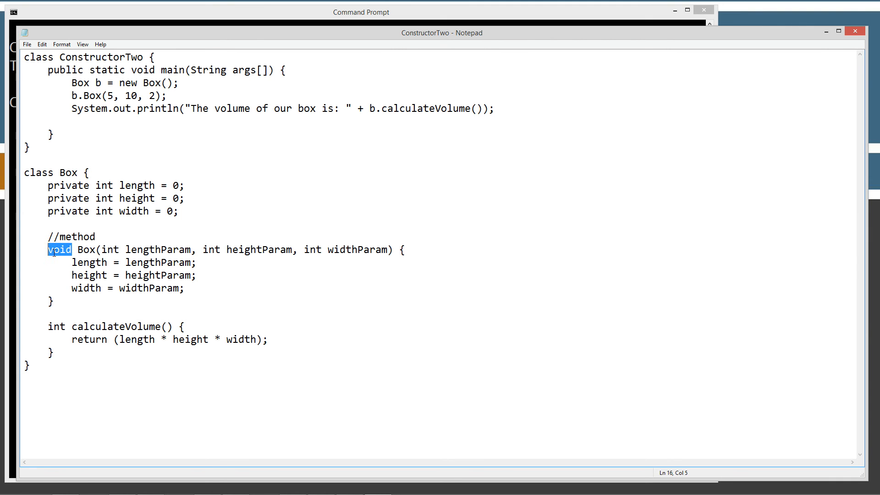
{"action": "double_click", "coordinate": [85, 249]}
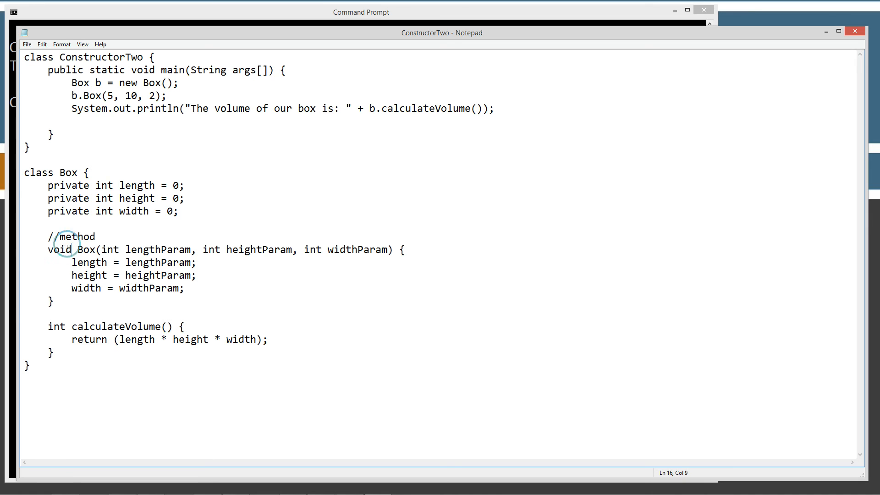
{"action": "double_click", "coordinate": [84, 250]}
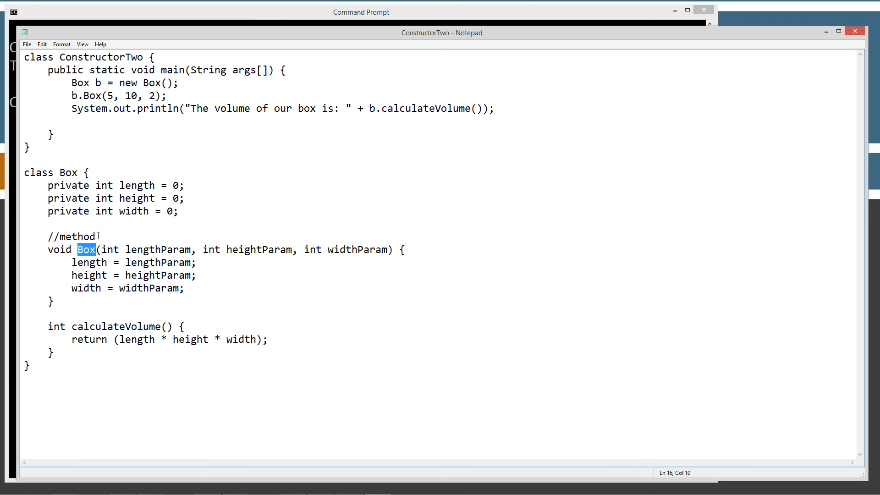
Replace the word method in the comment above Box with constructor
{"action": "double_click", "coordinate": [73, 237]}
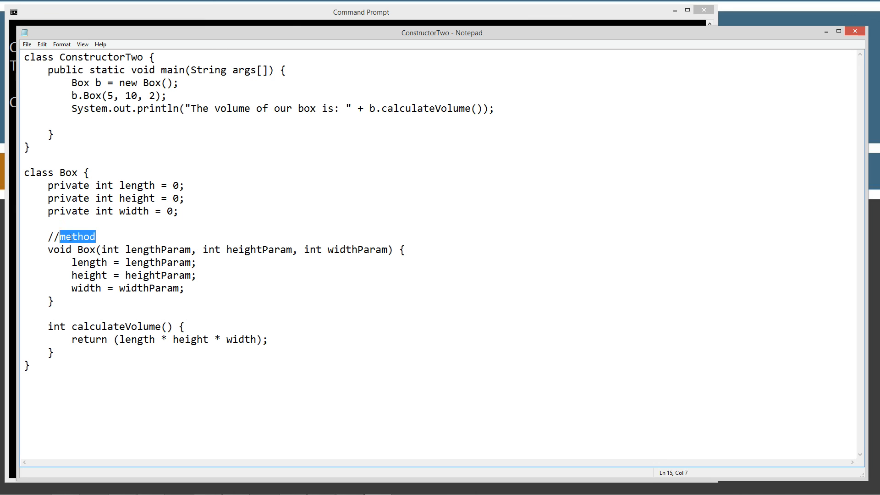
{"action": "type", "text": "construc"}
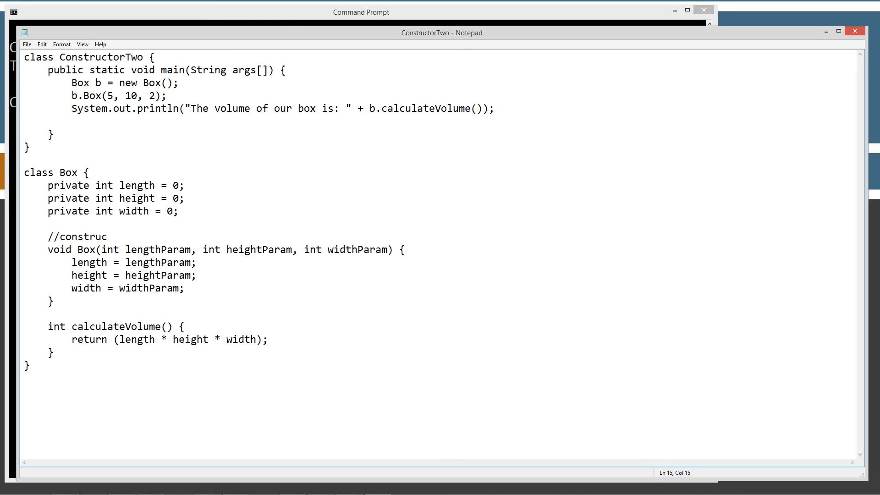
{"action": "type", "text": "tor"}
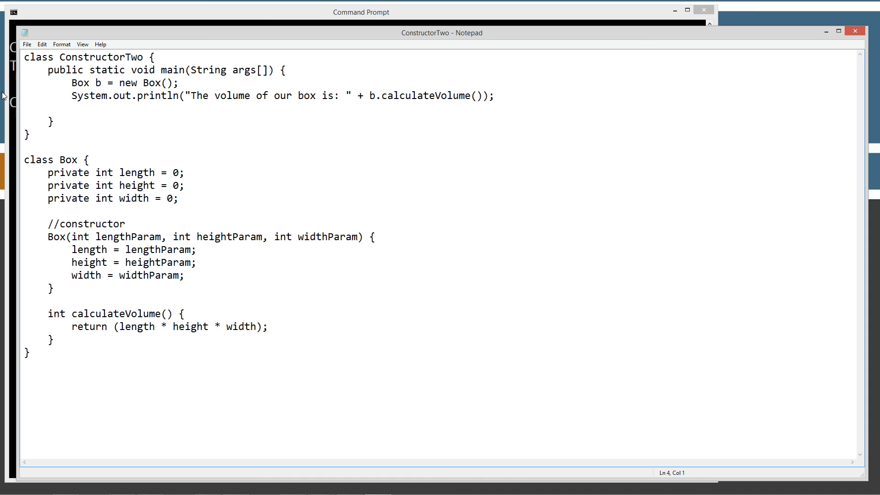
Pass 5, 10, 2 into new Box() in main and save the file
{"action": "type", "text": "5"}
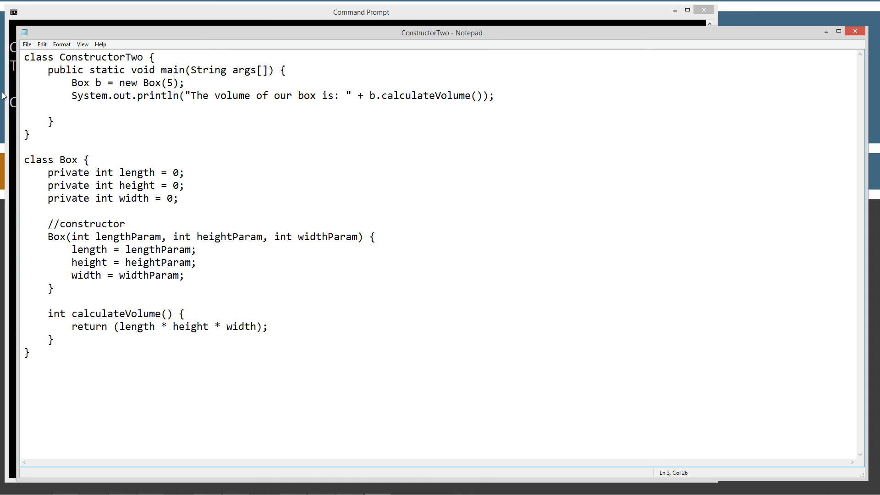
{"action": "type", "text": ", 10"}
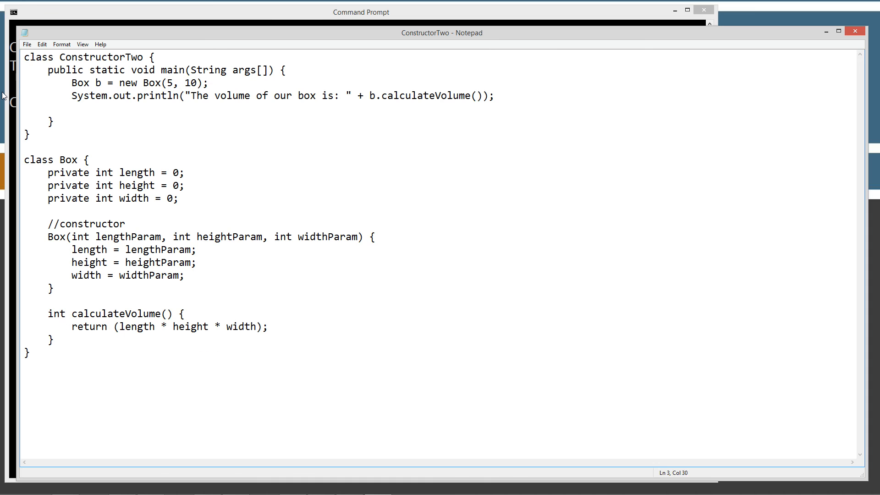
{"action": "type", "text": ", 2"}
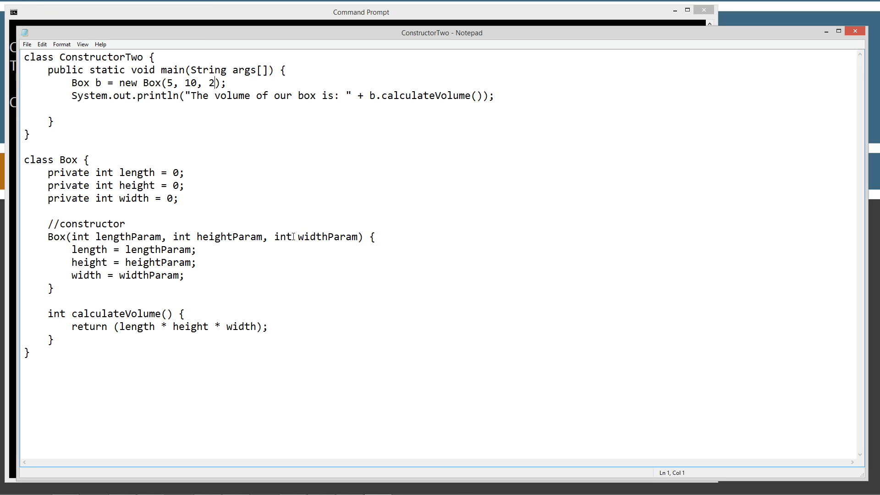
{"action": "left_click", "coordinate": [27, 44]}
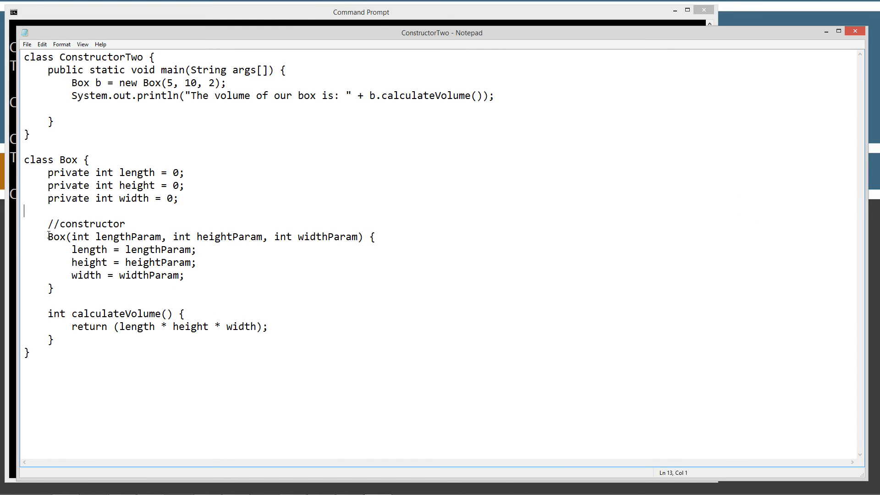
Point out the Box constructor and calculateVolume(), then run the program printing volume 100
{"action": "double_click", "coordinate": [44, 237]}
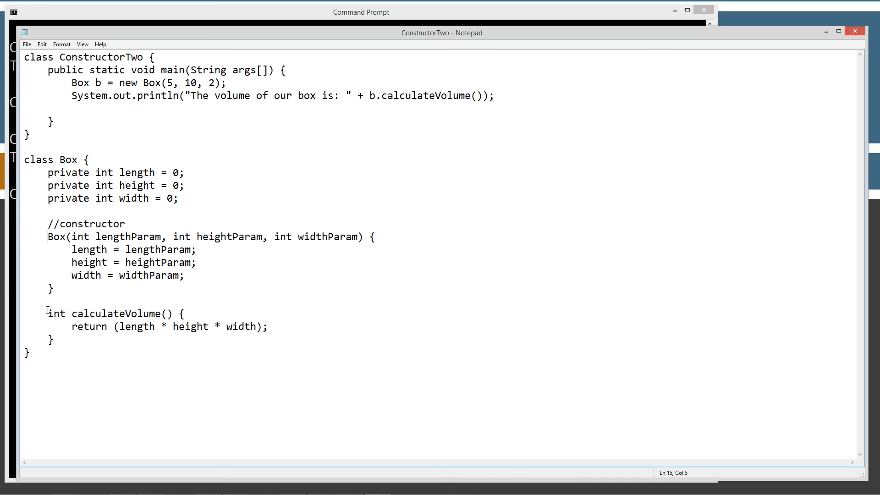
{"action": "double_click", "coordinate": [55, 313]}
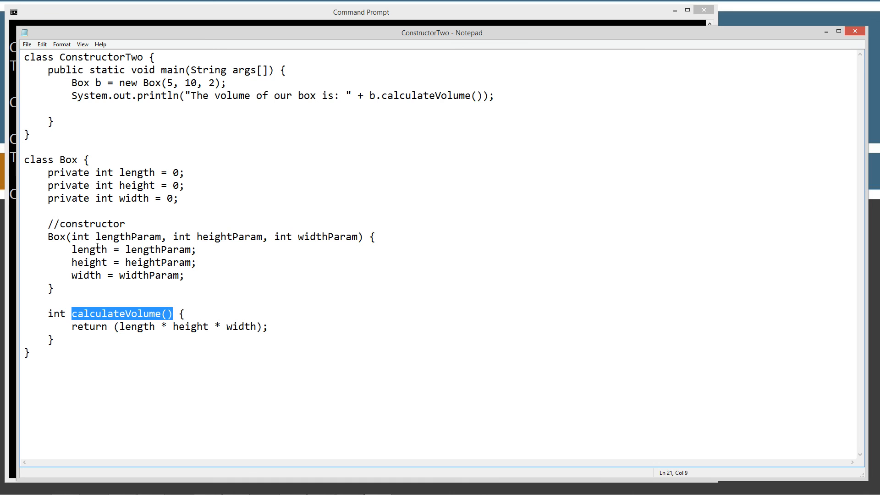
{"action": "left_click", "coordinate": [72, 250]}
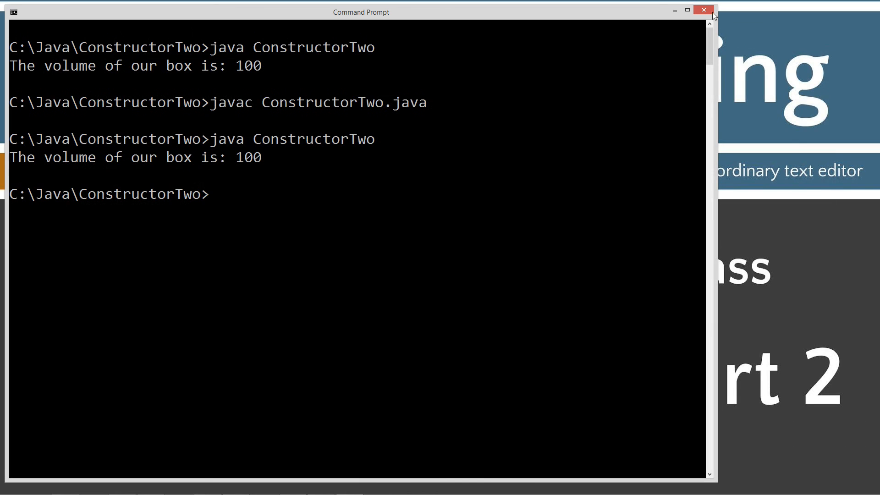
{"action": "left_click", "coordinate": [703, 10]}
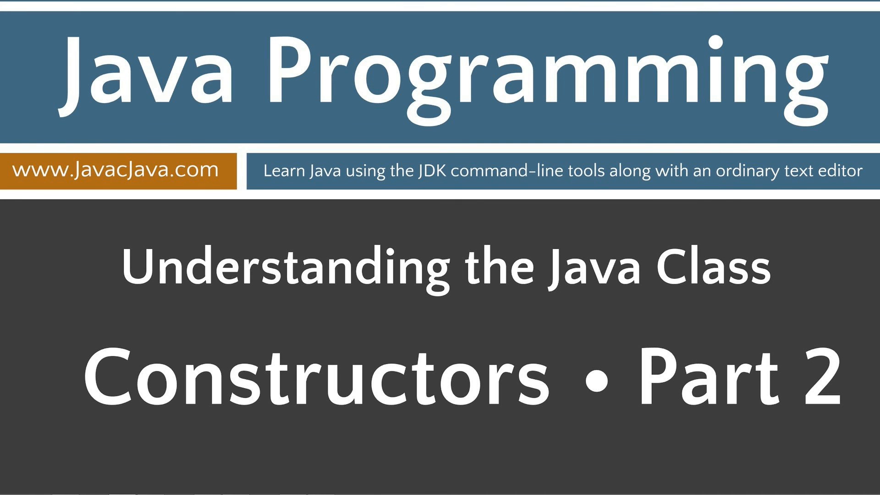